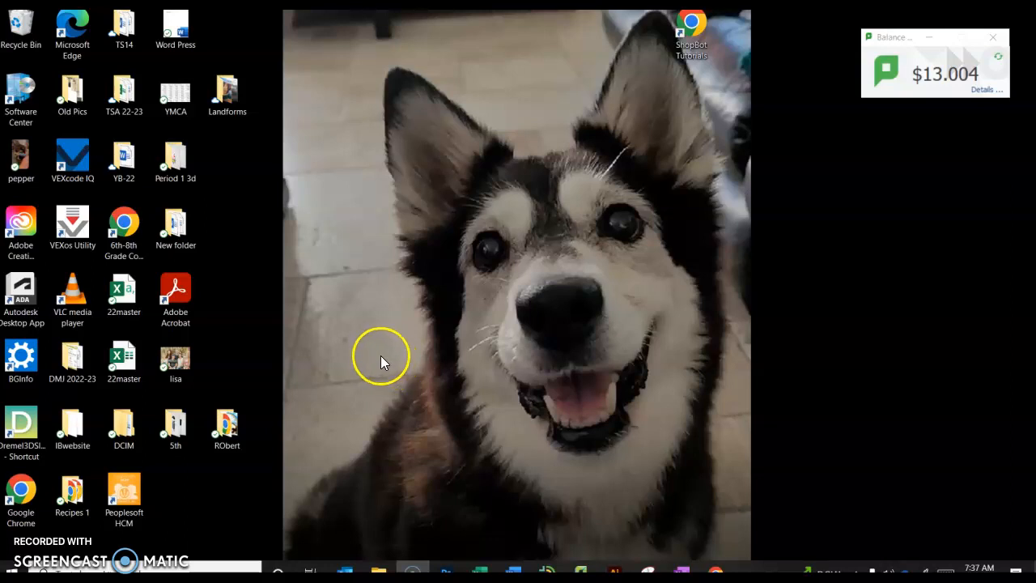
mouse_move(533, 340)
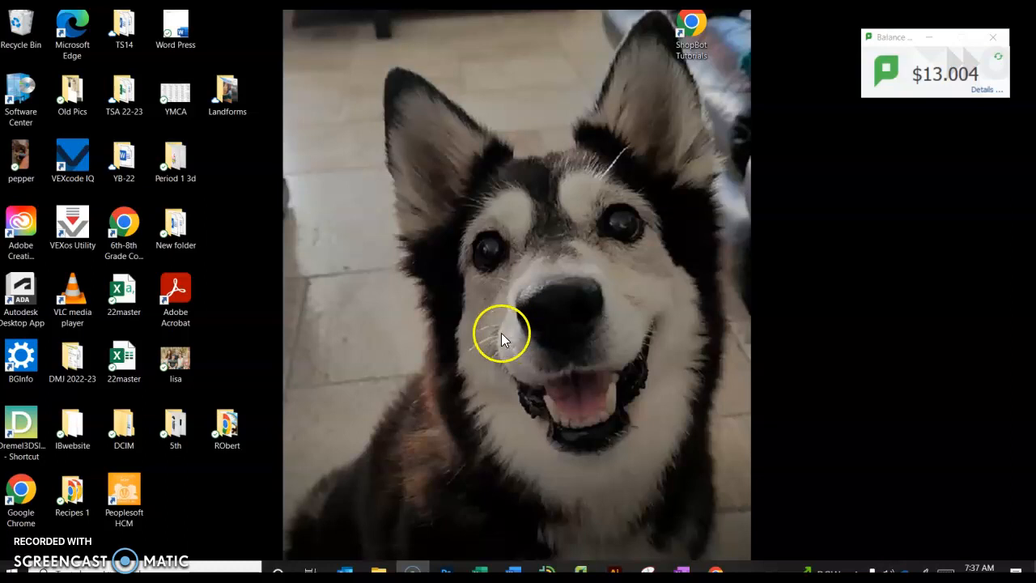
mouse_move(482, 335)
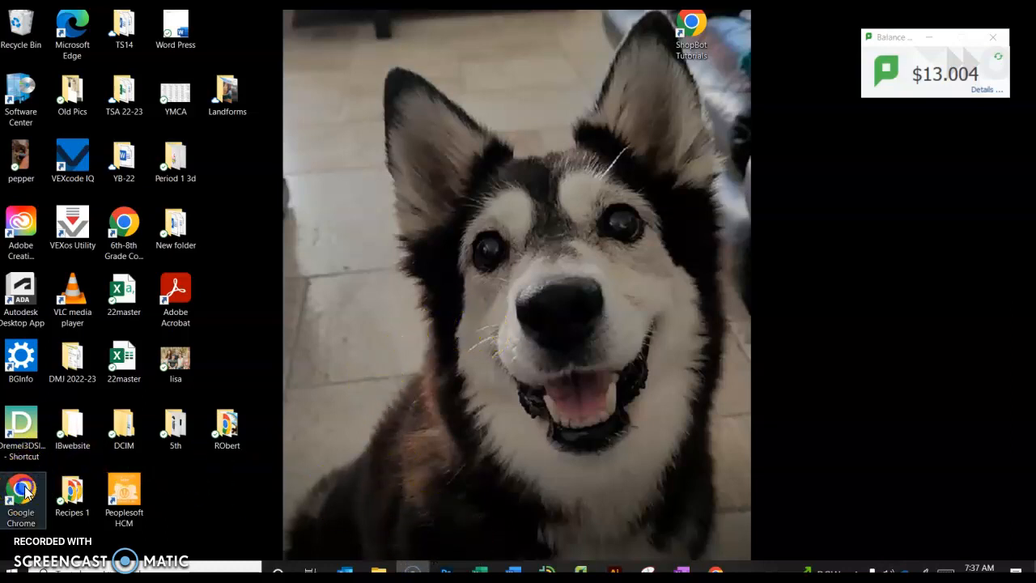
mouse_move(21, 488)
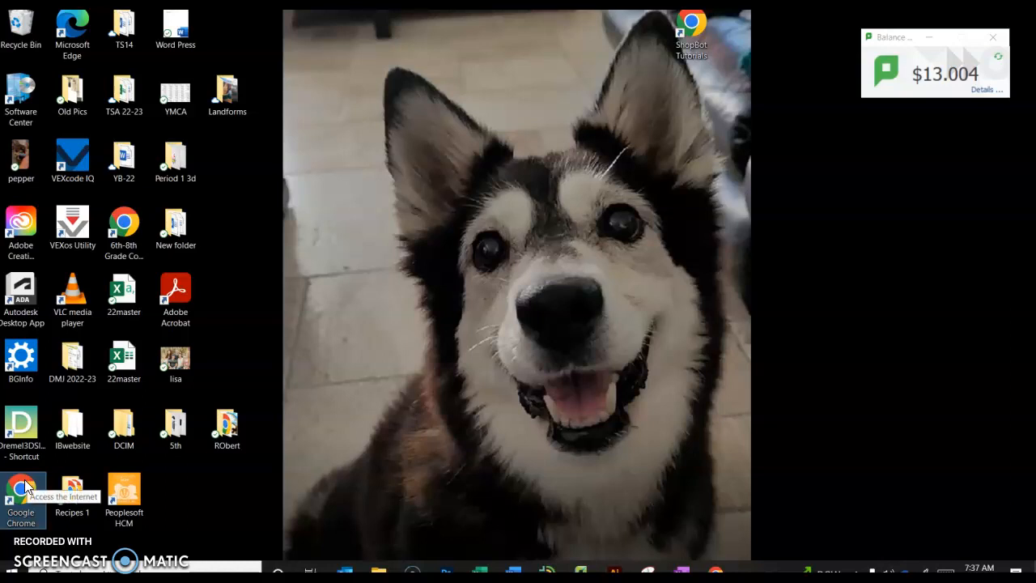
mouse_move(272, 295)
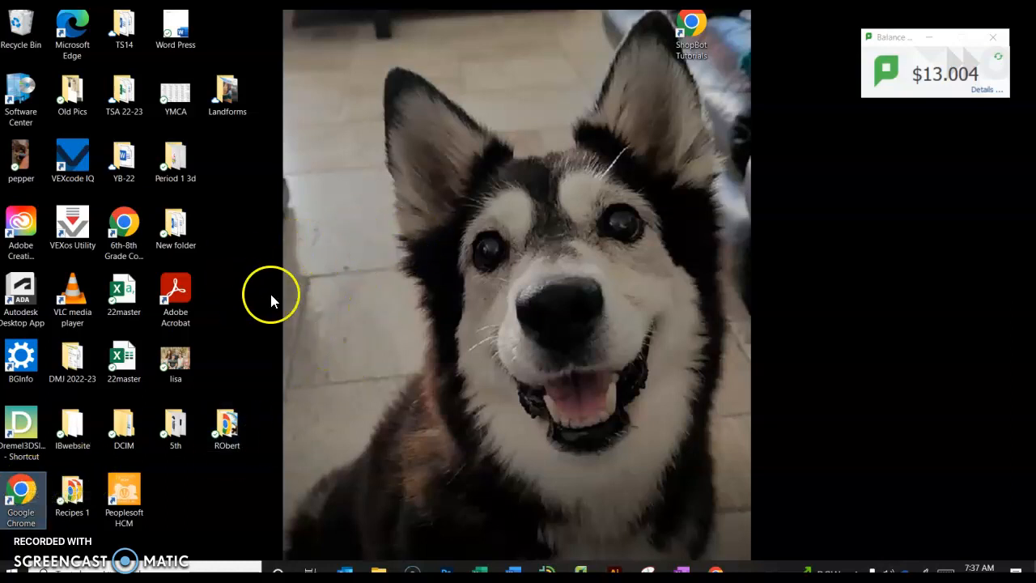
mouse_move(19, 492)
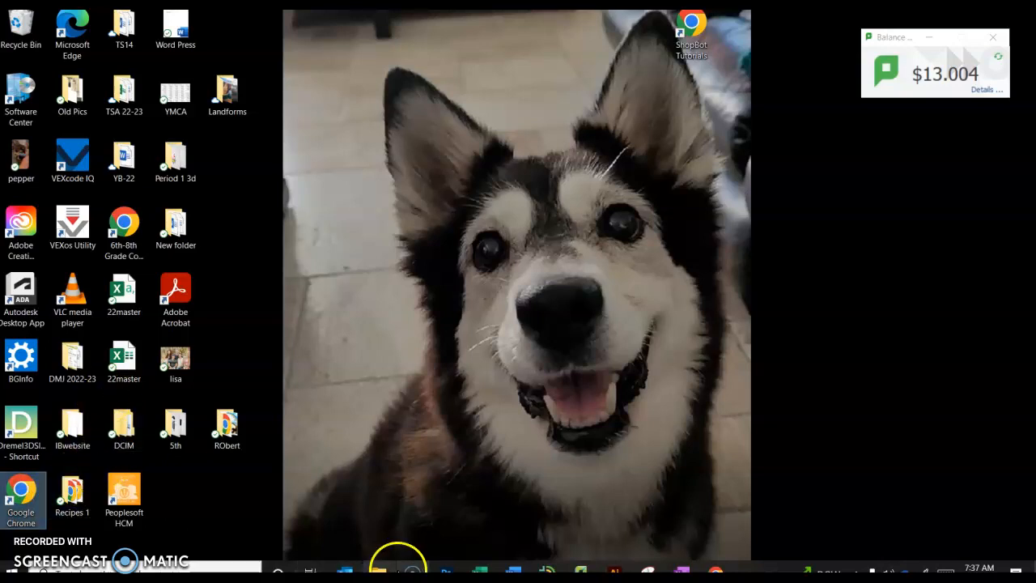
mouse_move(336, 473)
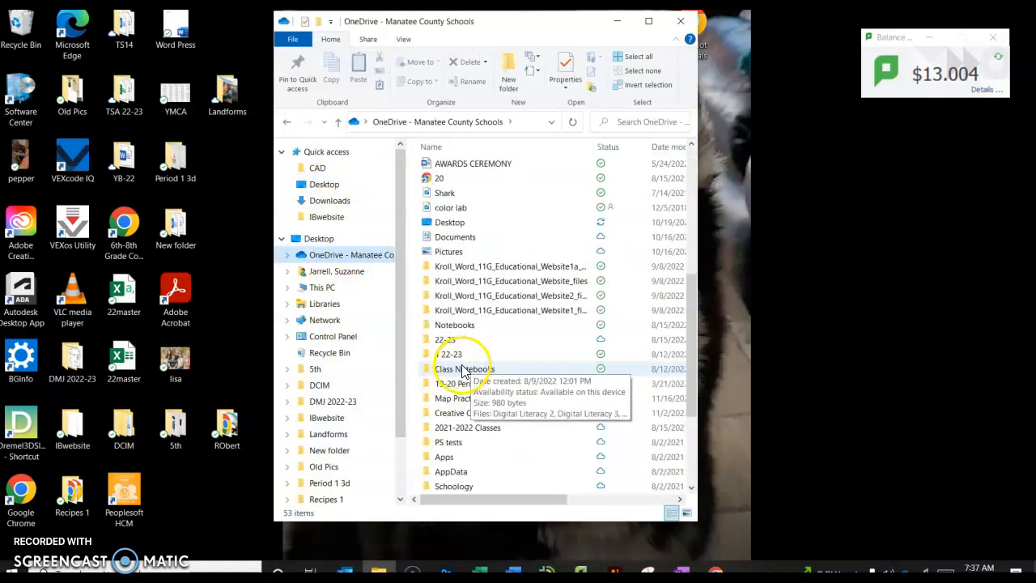
Navigate into 22-23 > Digital Literacy > Quarter 2 and create a new folder named 'Landf...'.
double_click(450, 338)
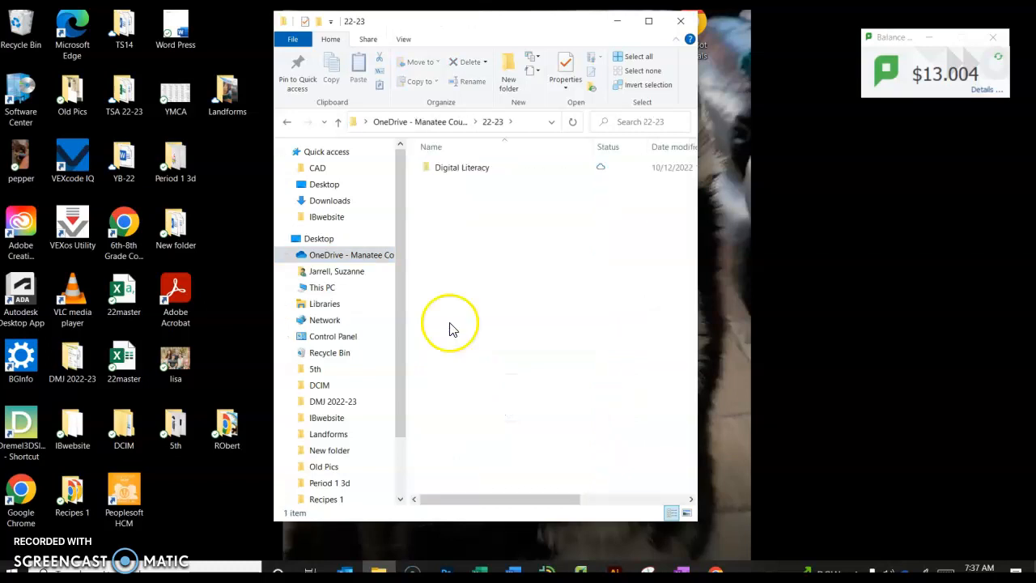
double_click(463, 167)
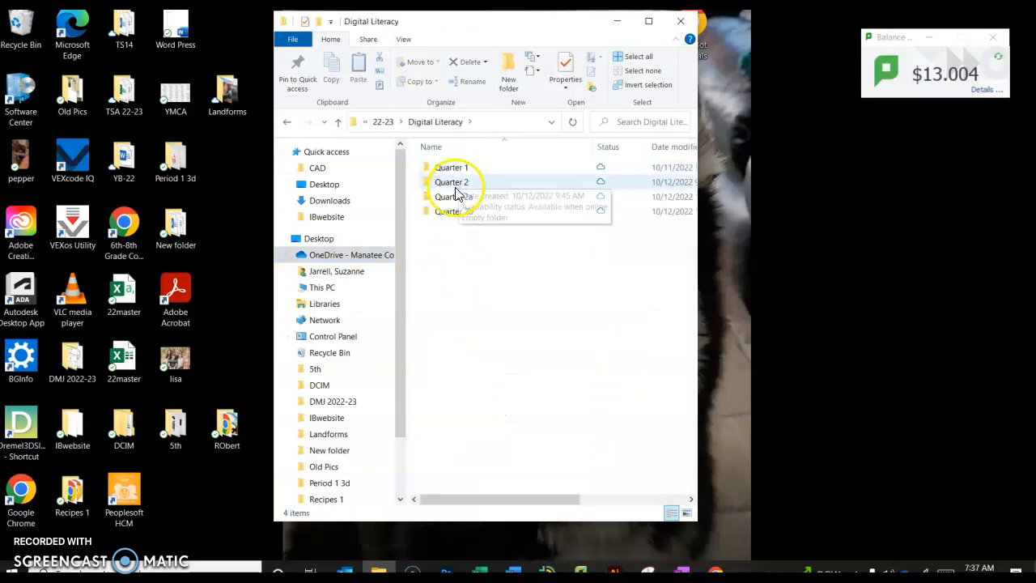
double_click(452, 181)
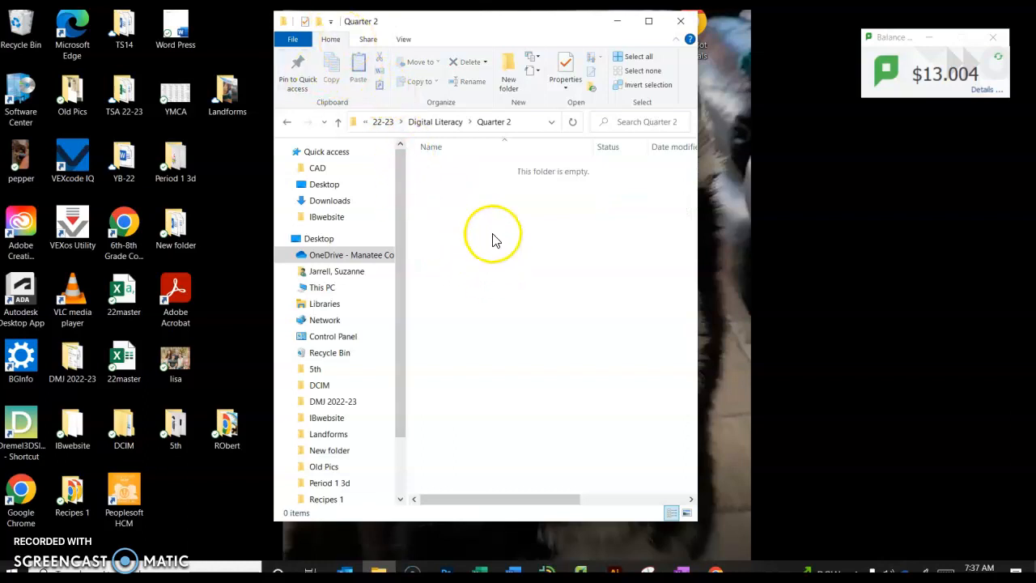
mouse_move(306, 23)
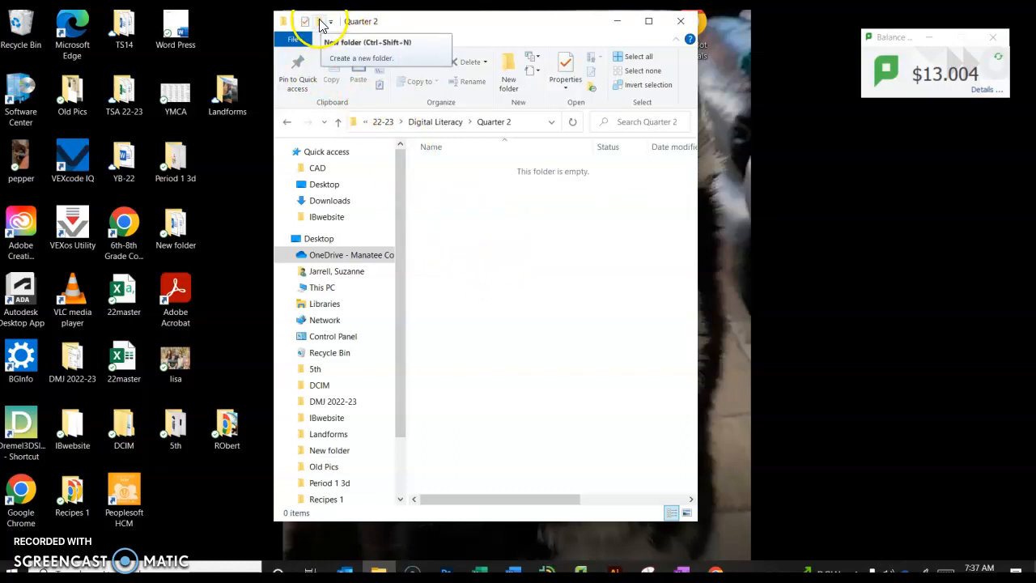
mouse_move(463, 275)
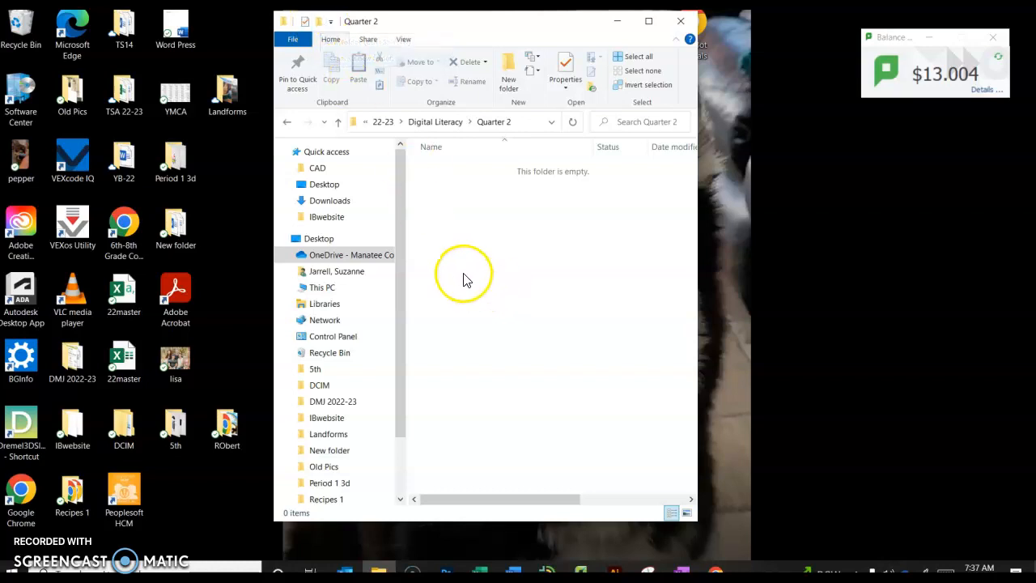
right_click(463, 272)
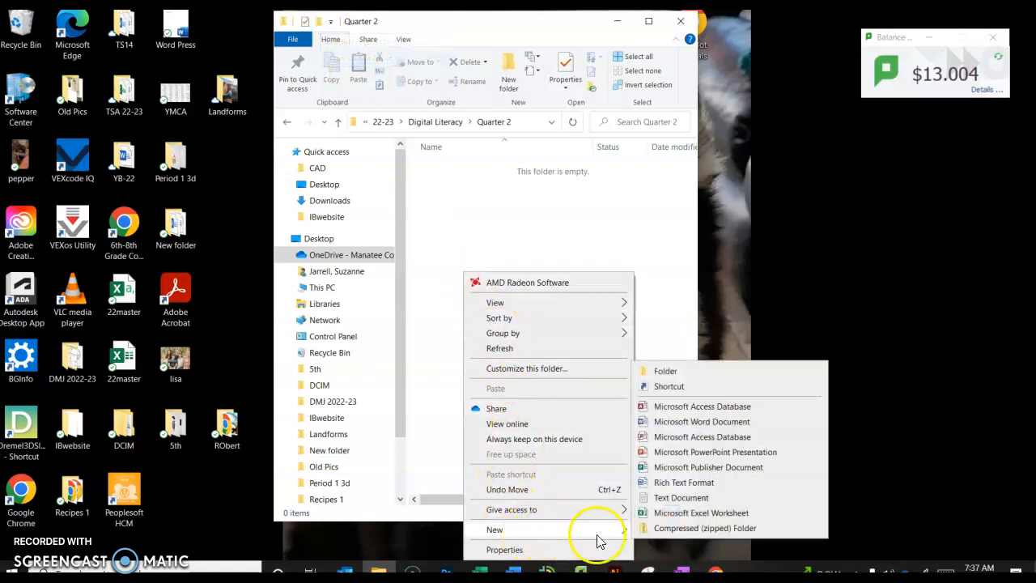
left_click(663, 370)
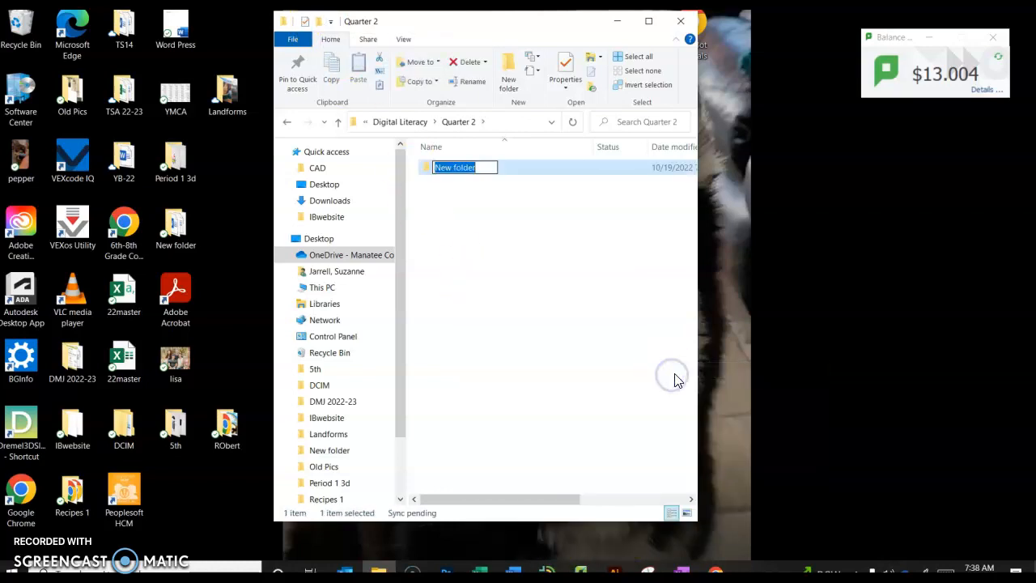
type("Landf")
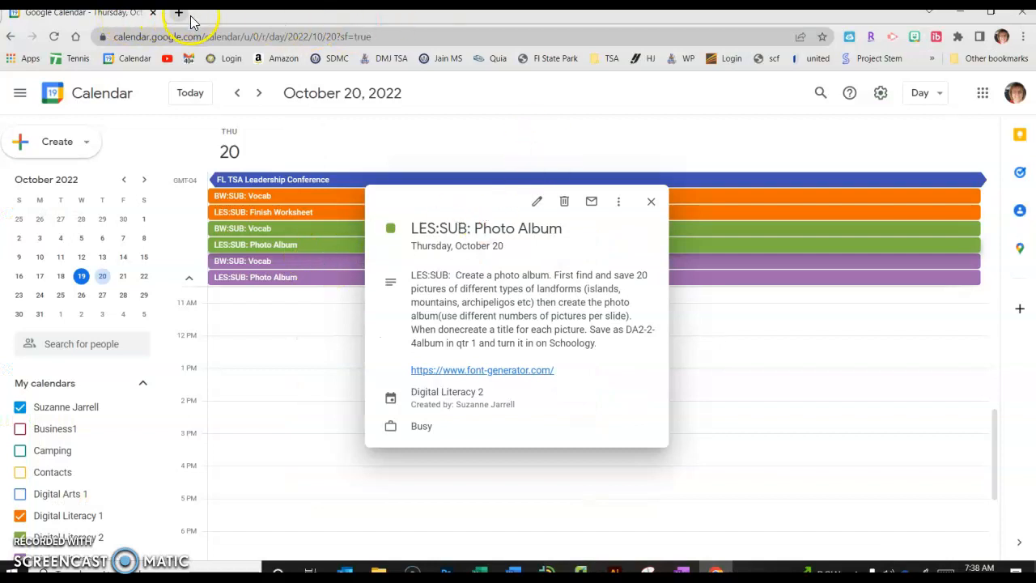
Search Google for 'types of landforms' in a new tab and pick a result.
left_click(178, 13)
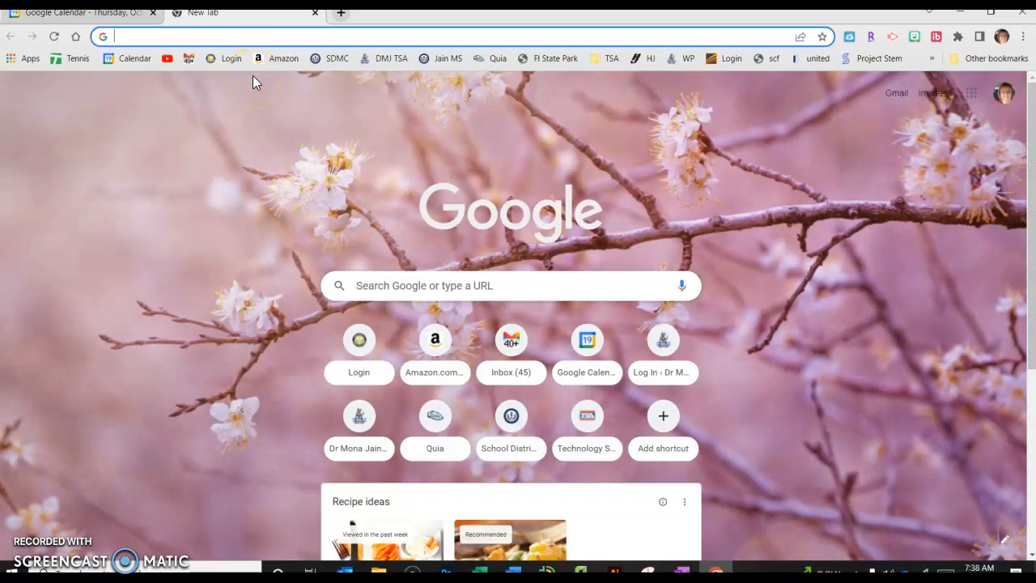
type("types of")
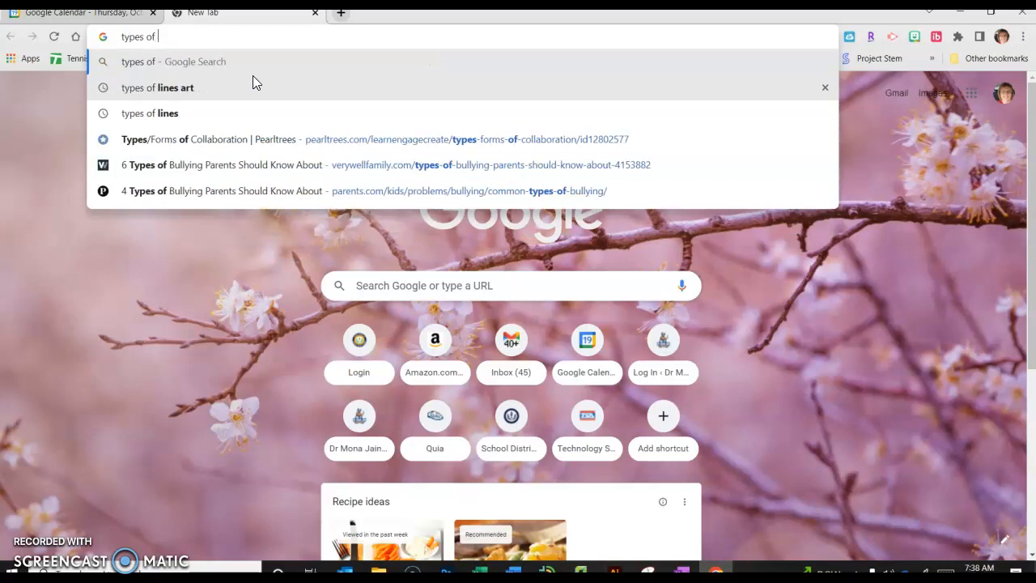
type("landfoorms")
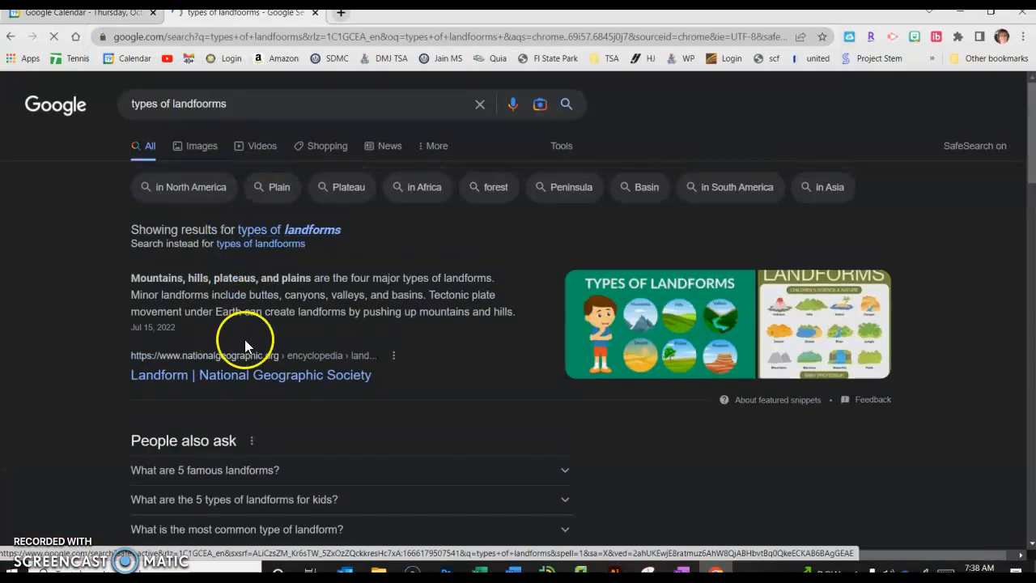
scroll("down", 3)
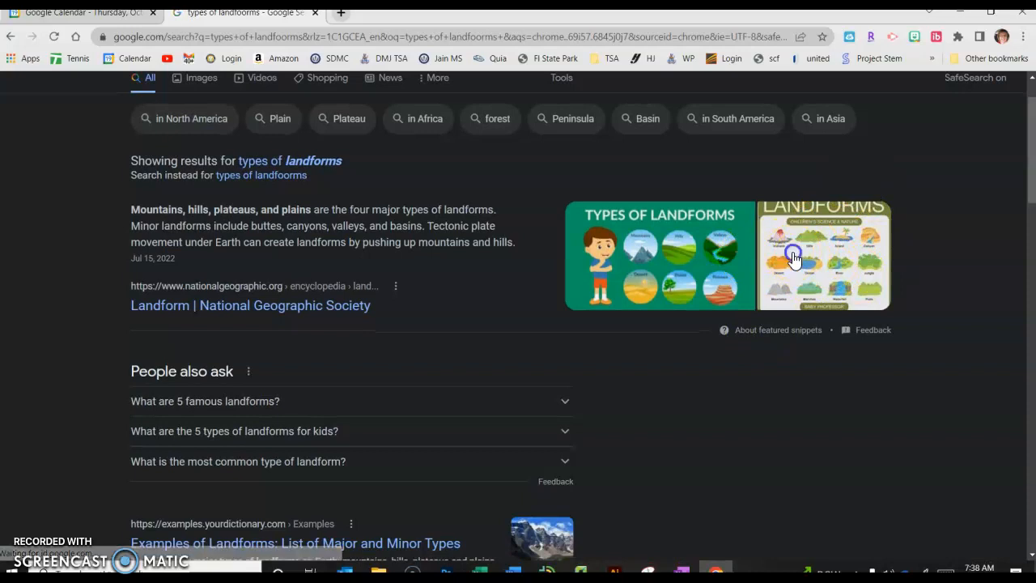
left_click(822, 256)
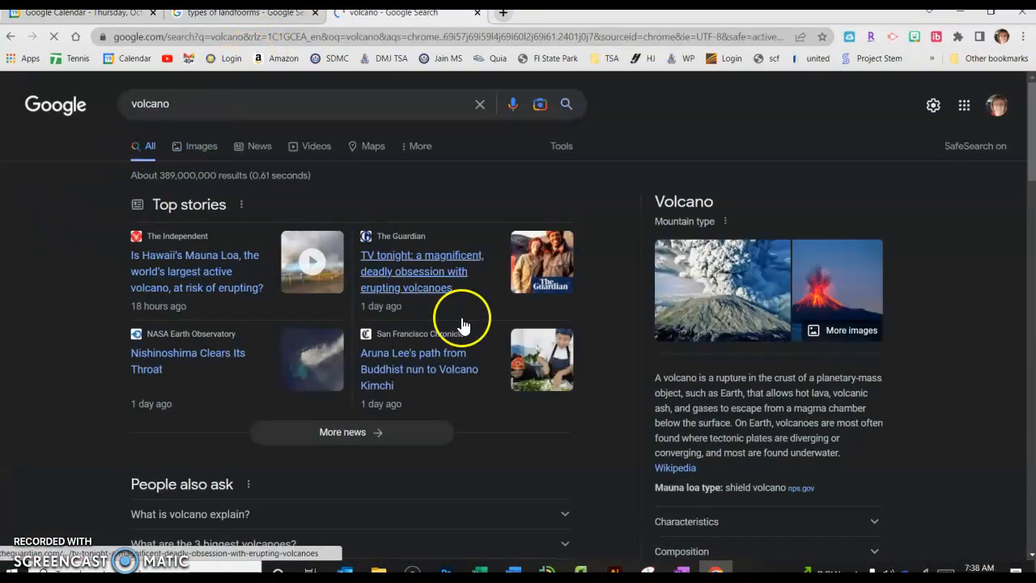
View volcano image results, preview the Britannica erupting-volcano picture and bring up its save options.
left_click(201, 145)
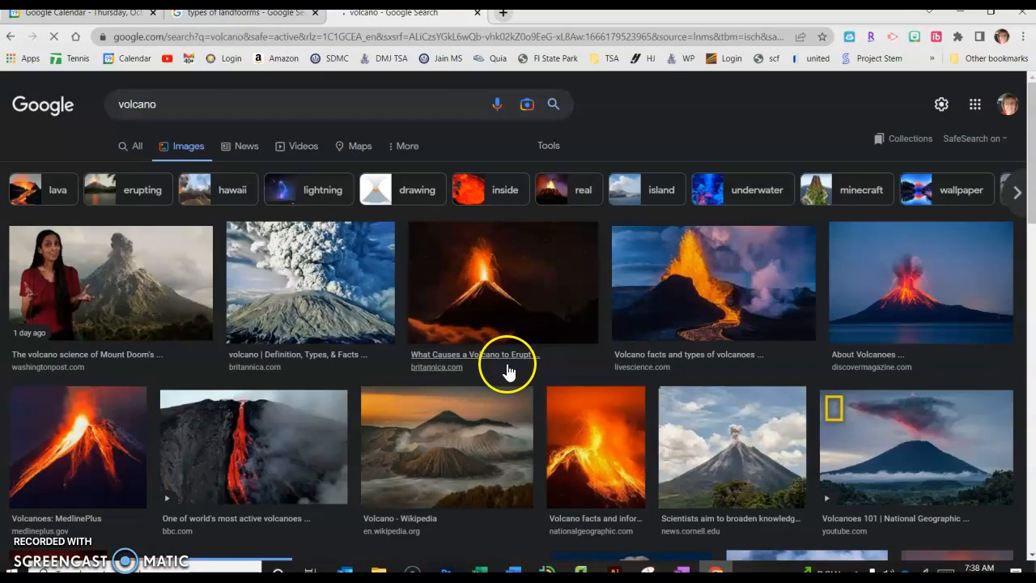
mouse_move(978, 307)
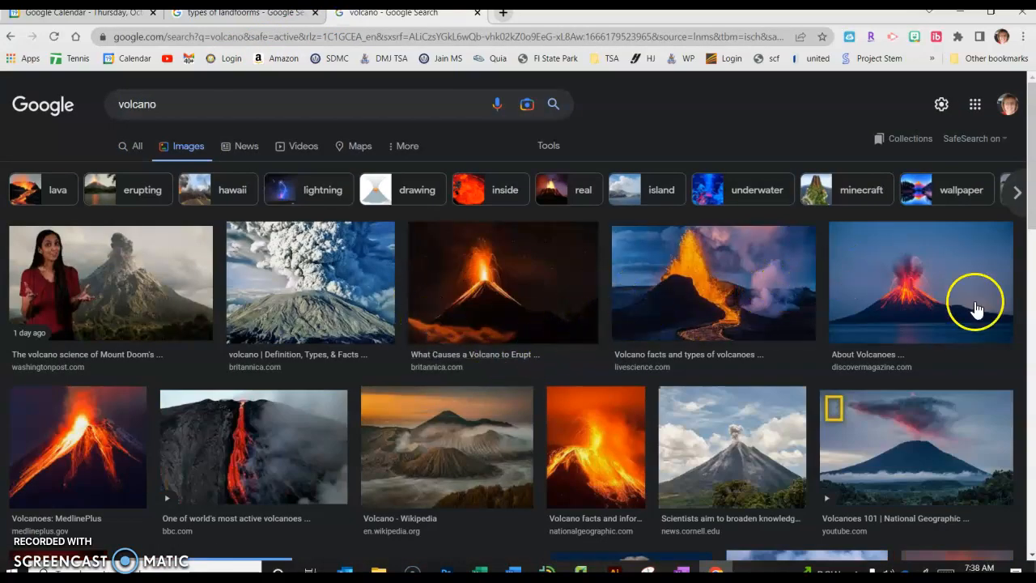
left_click(502, 282)
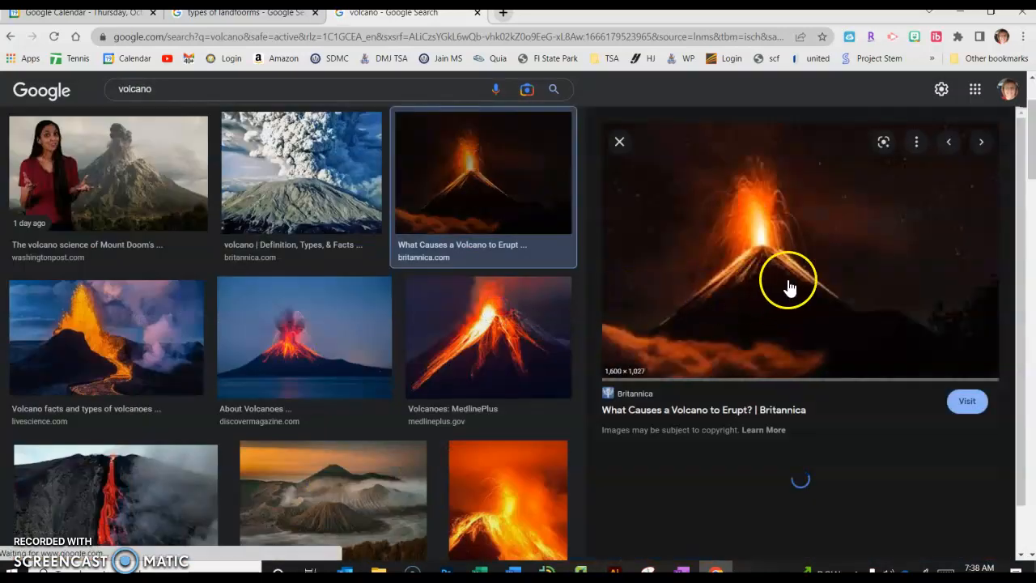
right_click(790, 288)
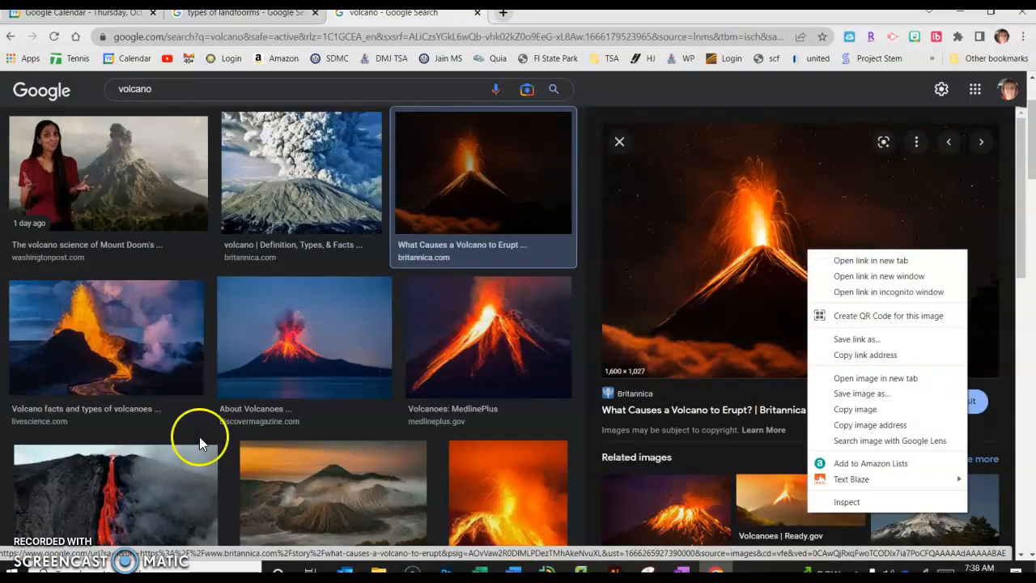
left_click(688, 308)
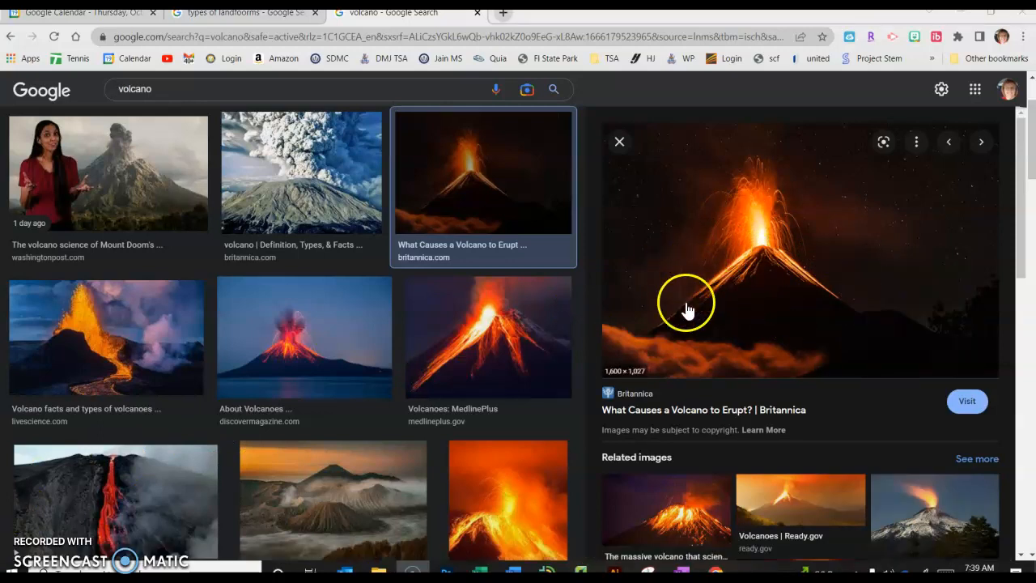
mouse_move(753, 274)
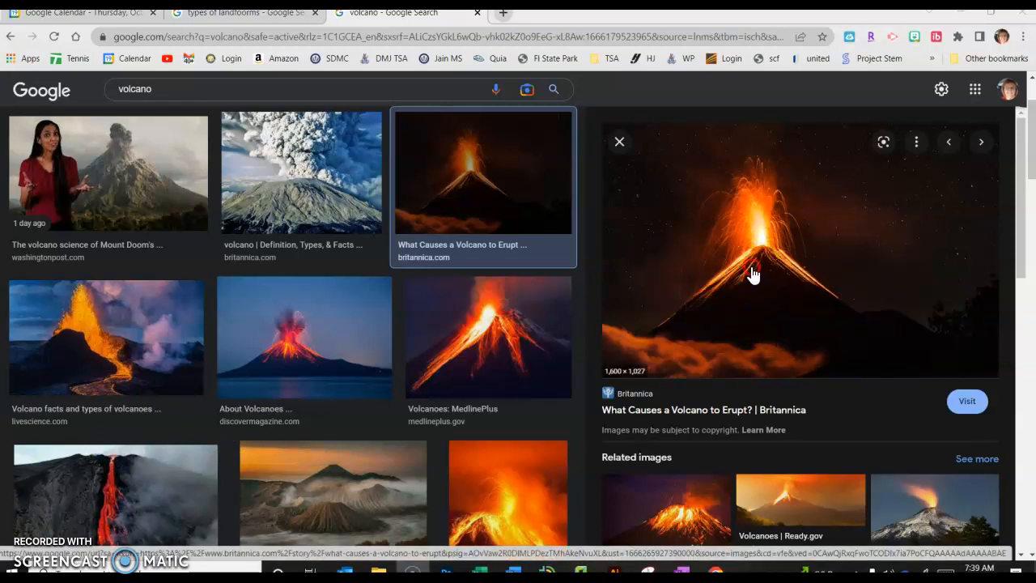
right_click(753, 273)
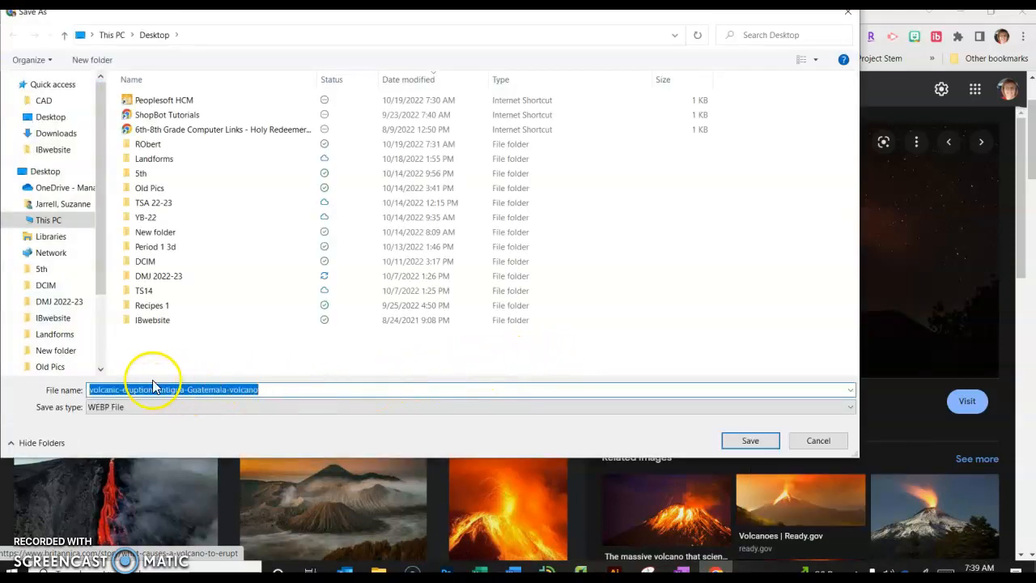
mouse_move(172, 381)
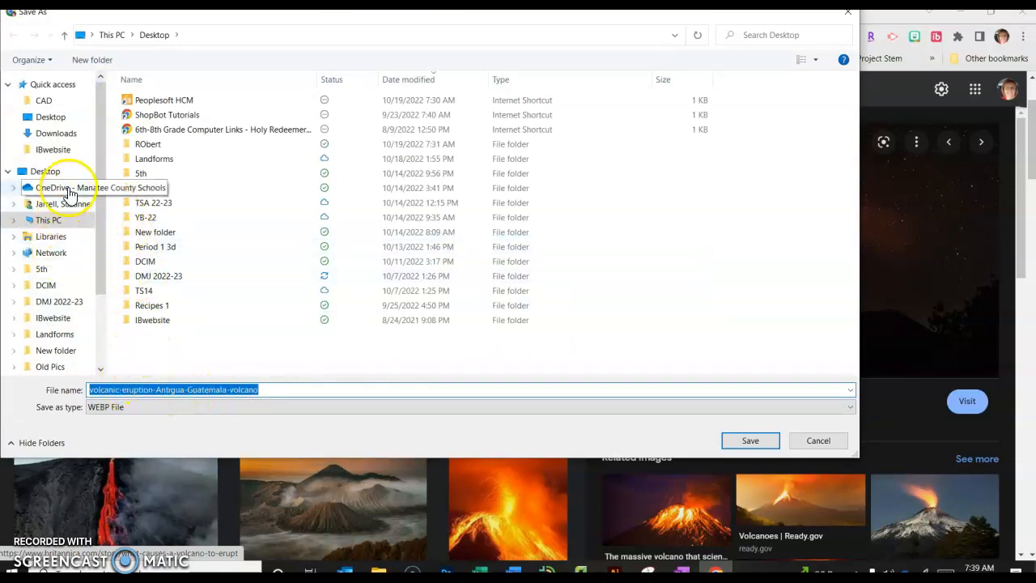
Point the Save As dialog to OneDrive > 22-23 > Digital Literacy > Quarter 2 > Landforms.
left_click(64, 188)
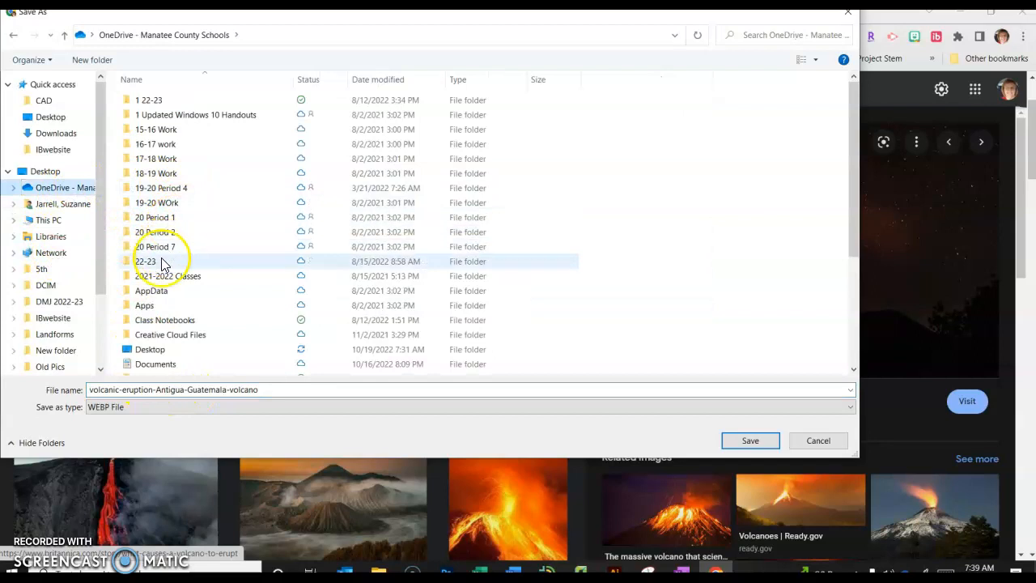
double_click(146, 261)
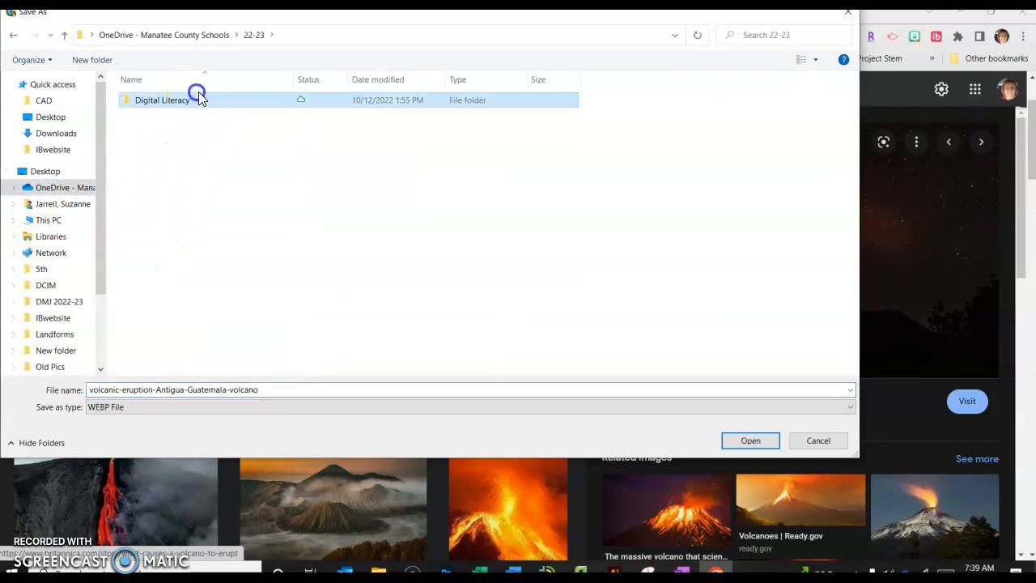
double_click(162, 100)
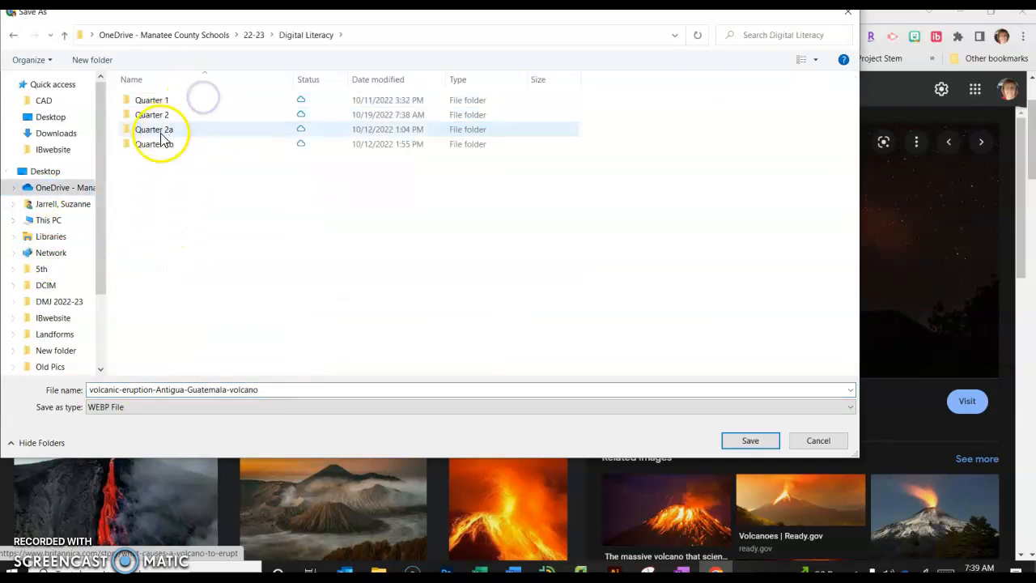
double_click(152, 113)
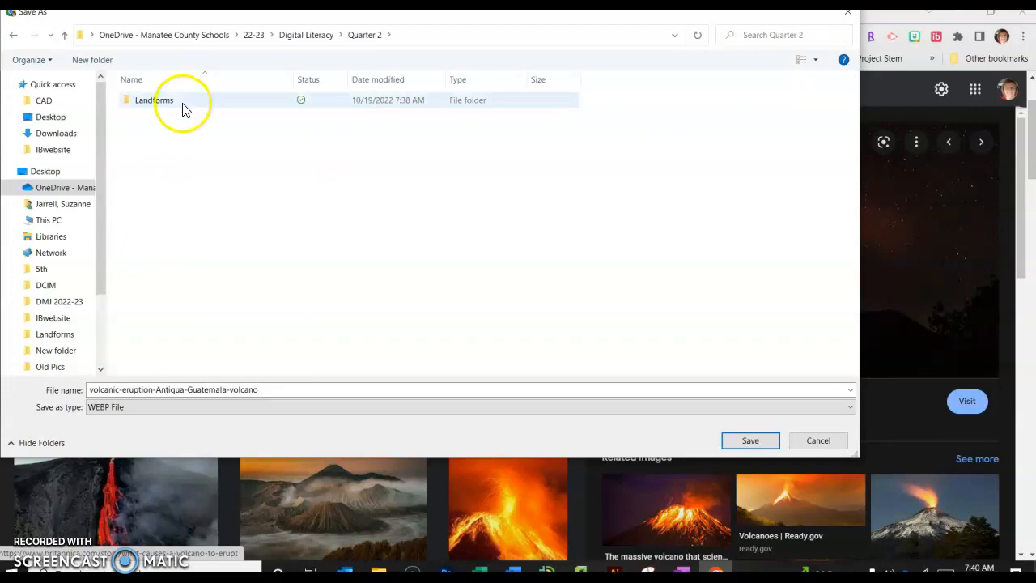
double_click(154, 100)
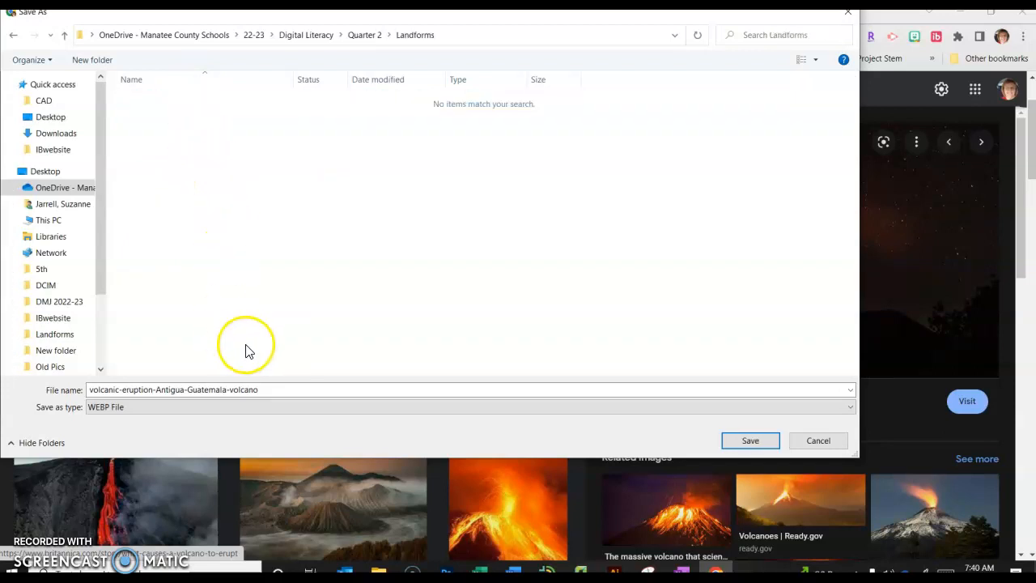
Save the volcano image into Landforms and launch PowerPoint from the Start menu.
left_click(817, 441)
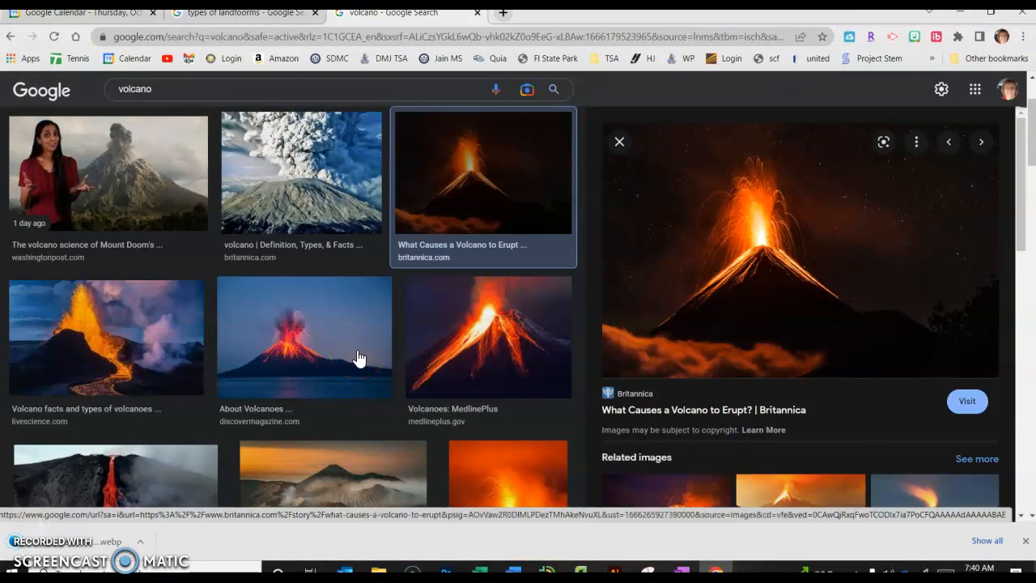
mouse_move(364, 230)
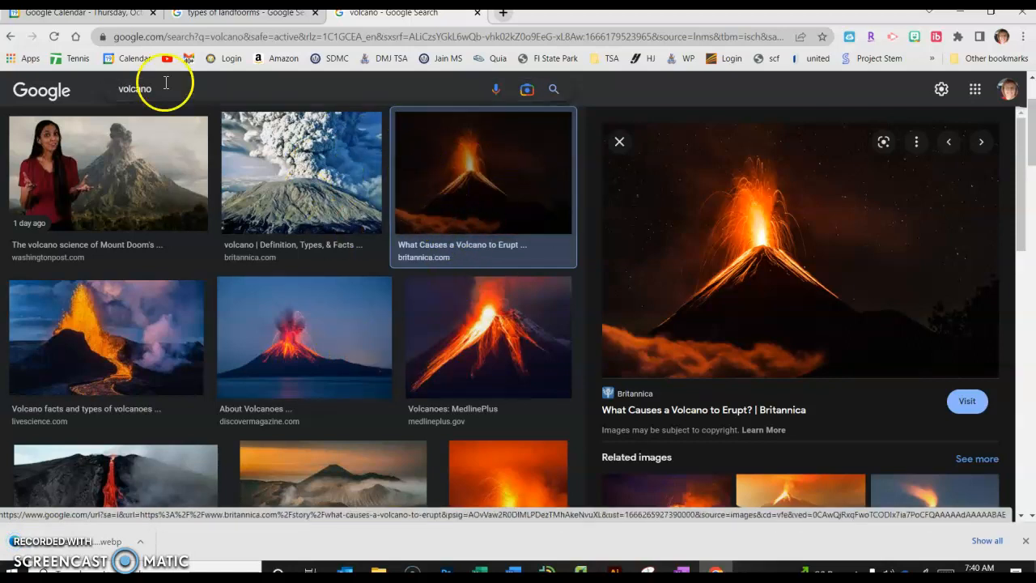
mouse_move(65, 186)
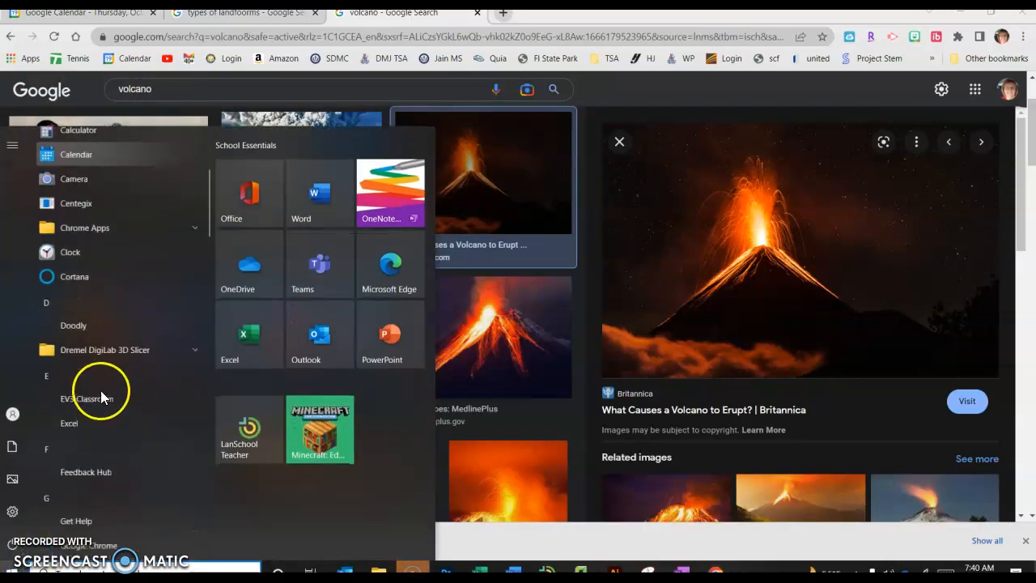
scroll("down", 3)
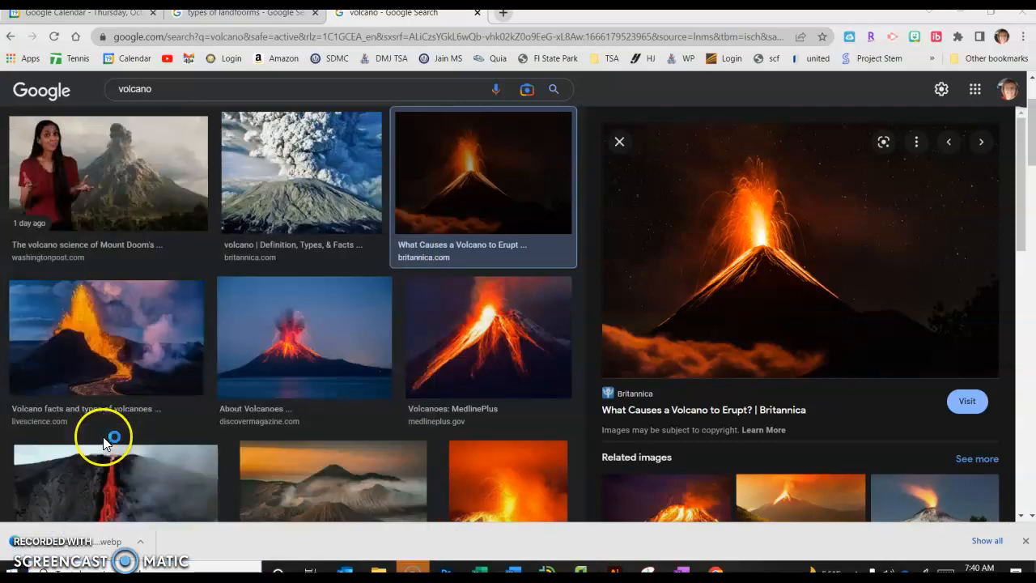
left_click(411, 567)
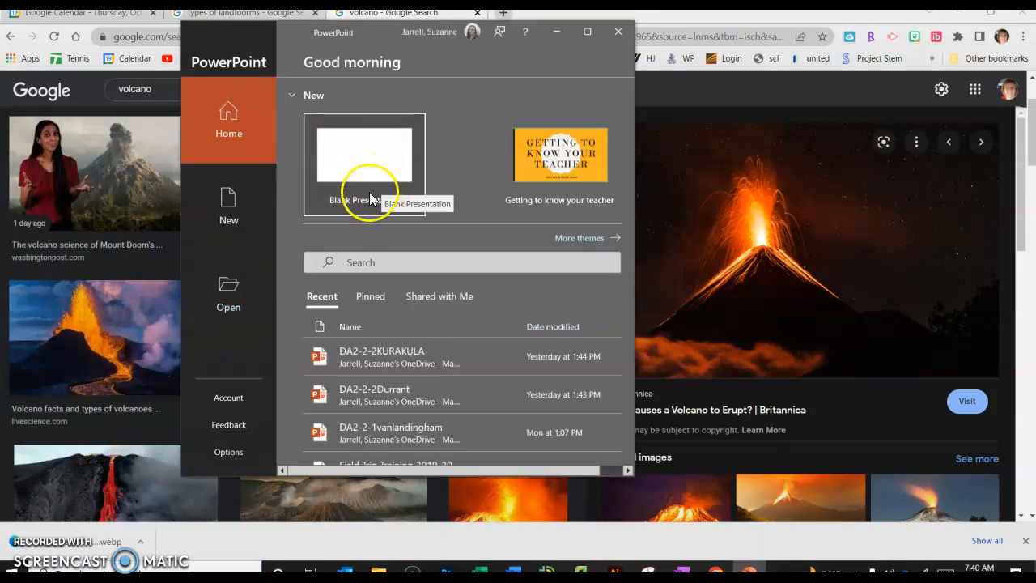
Start a blank presentation and delete the title and subtitle placeholders on slide 1.
left_click(364, 154)
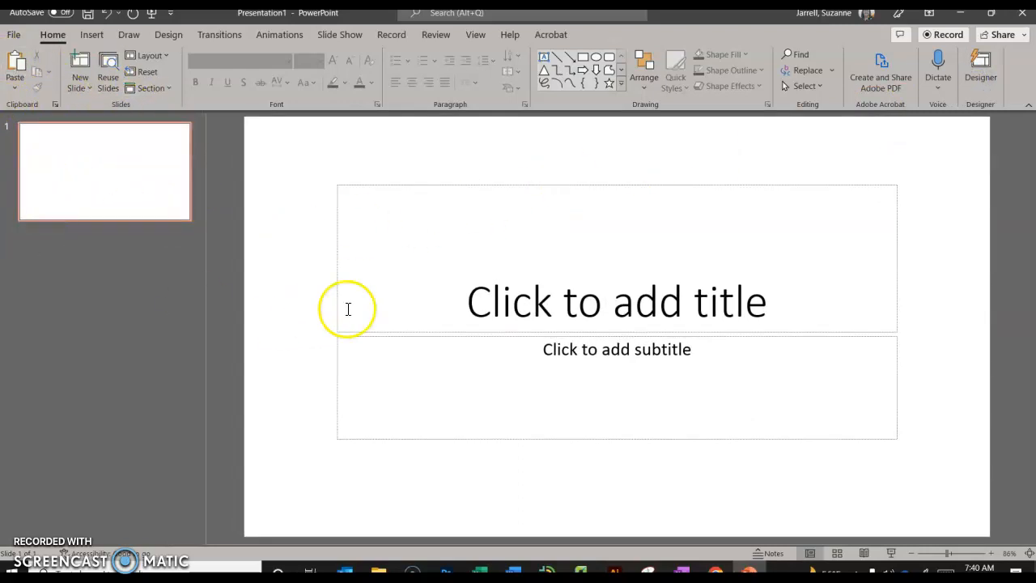
mouse_move(237, 359)
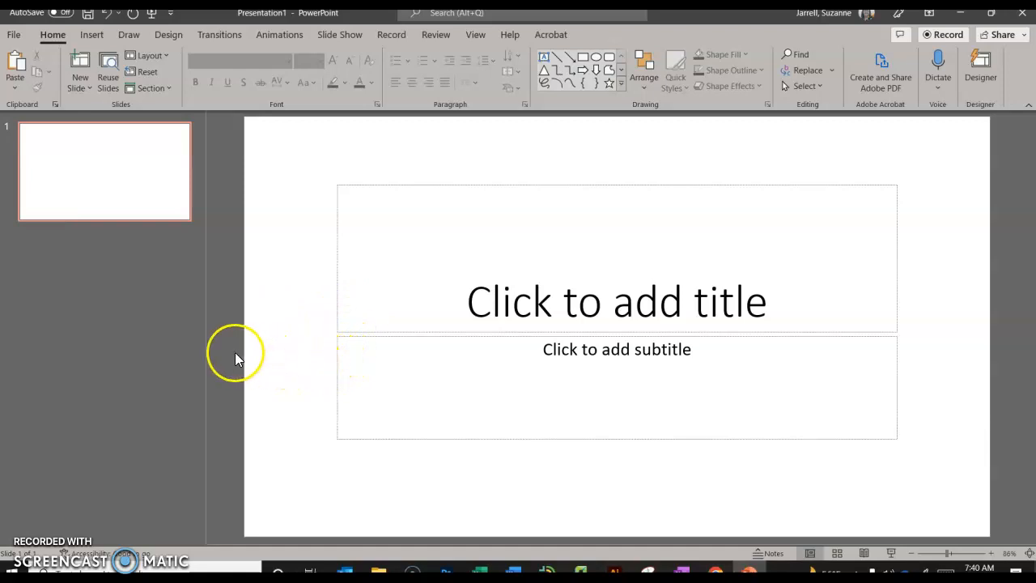
mouse_move(219, 366)
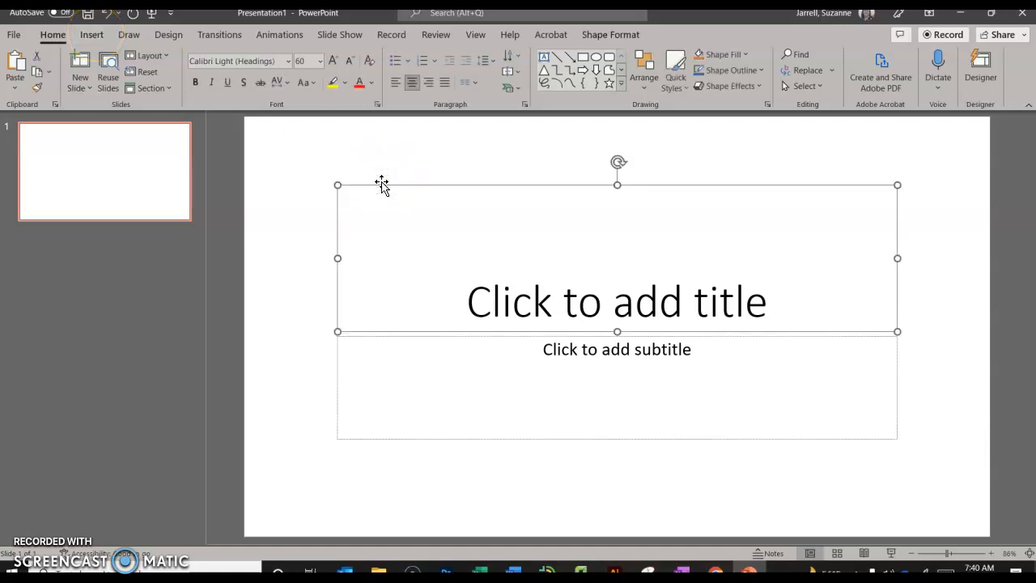
left_click(411, 335)
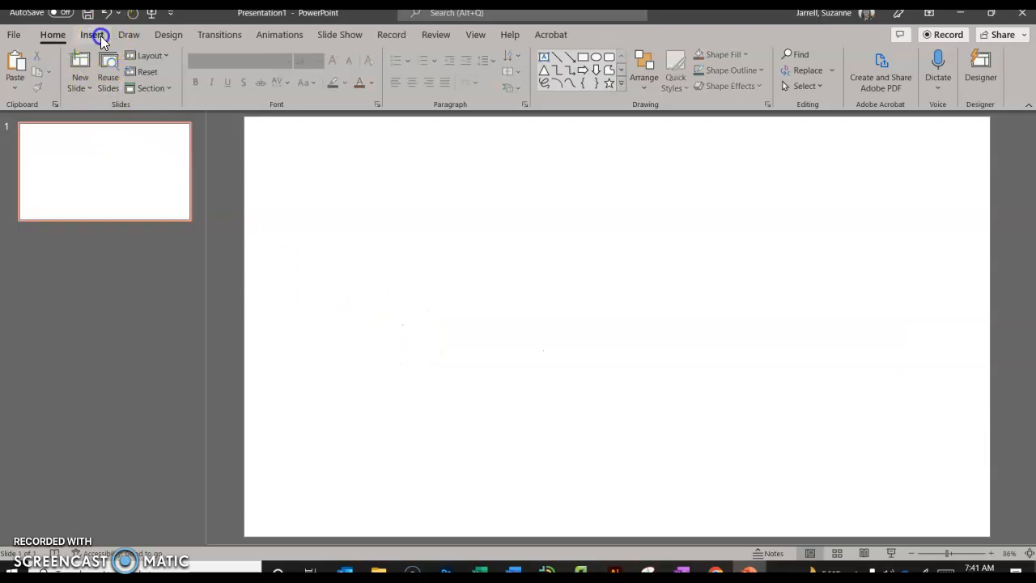
mouse_move(93, 34)
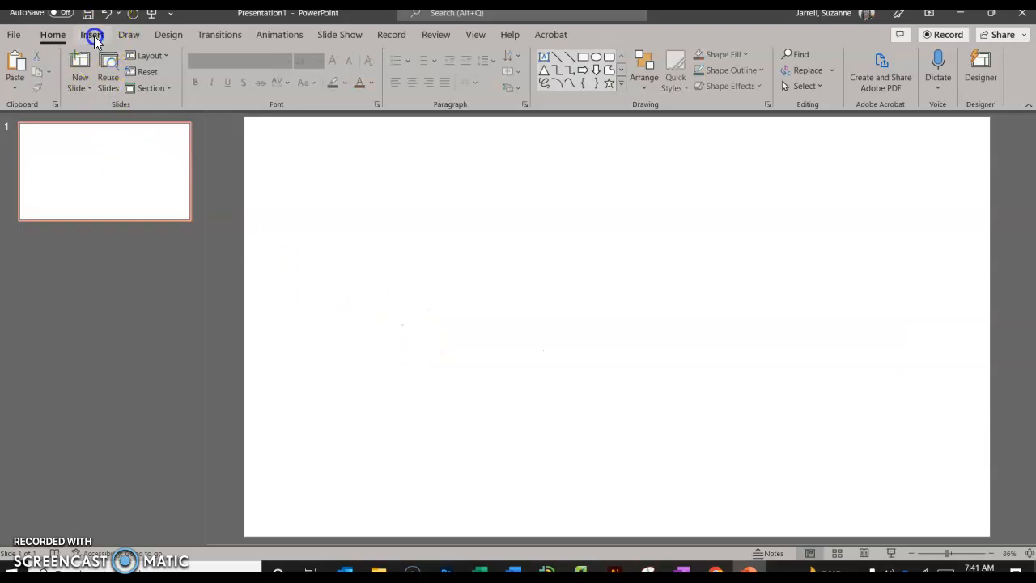
From Insert, dismiss the cameo tip and start a New Photo Album.
left_click(91, 34)
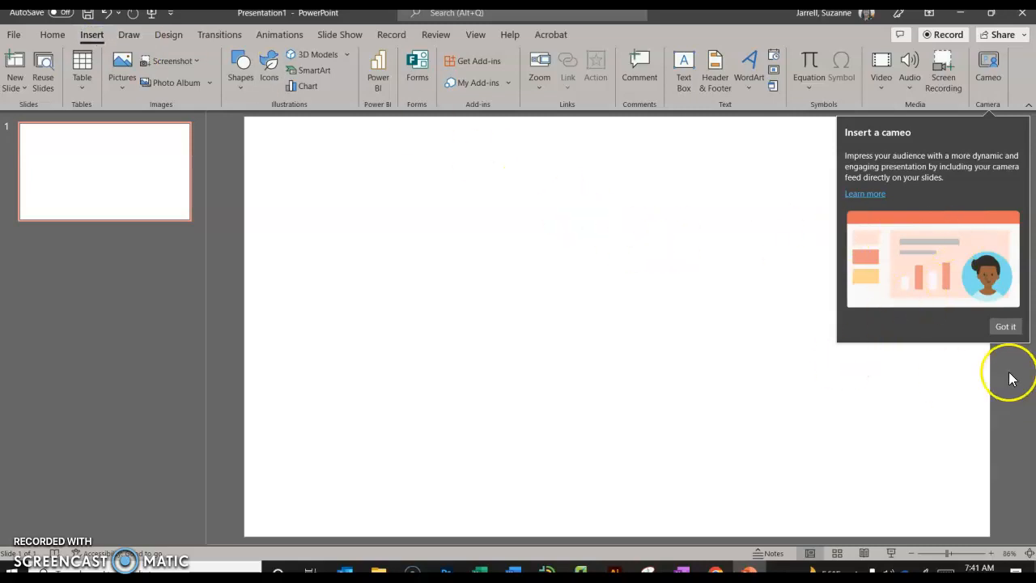
left_click(1005, 327)
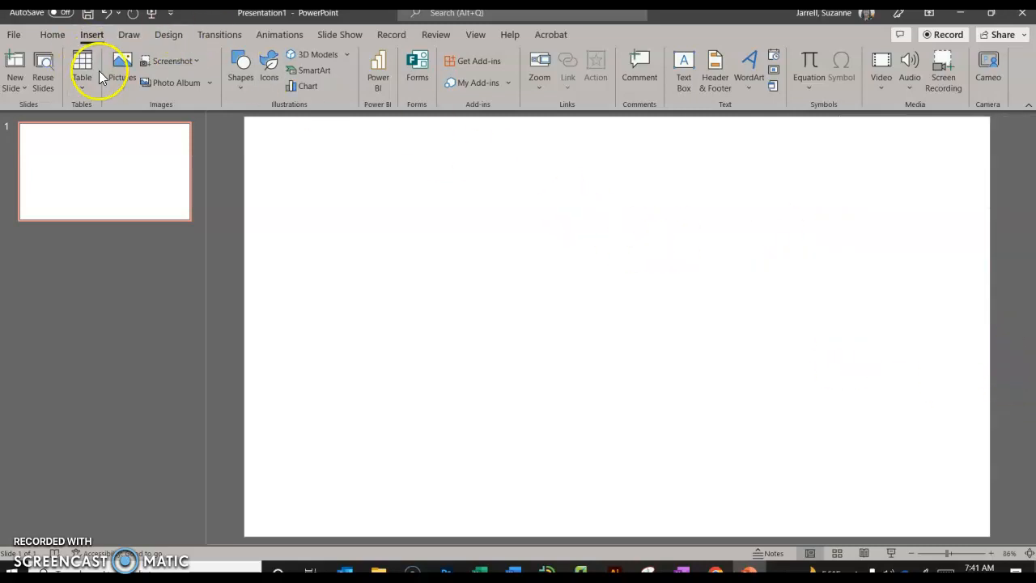
mouse_move(185, 87)
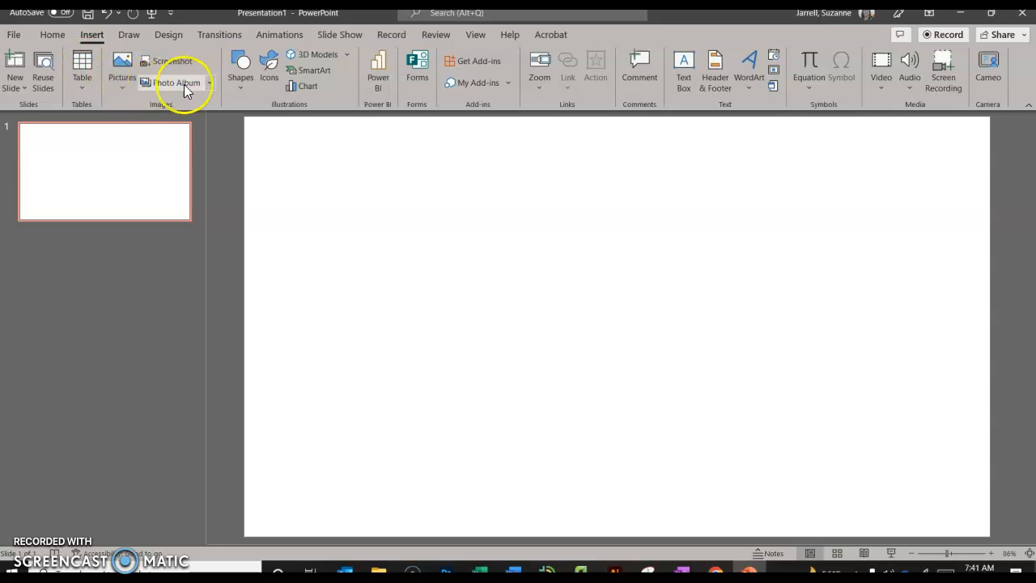
left_click(177, 83)
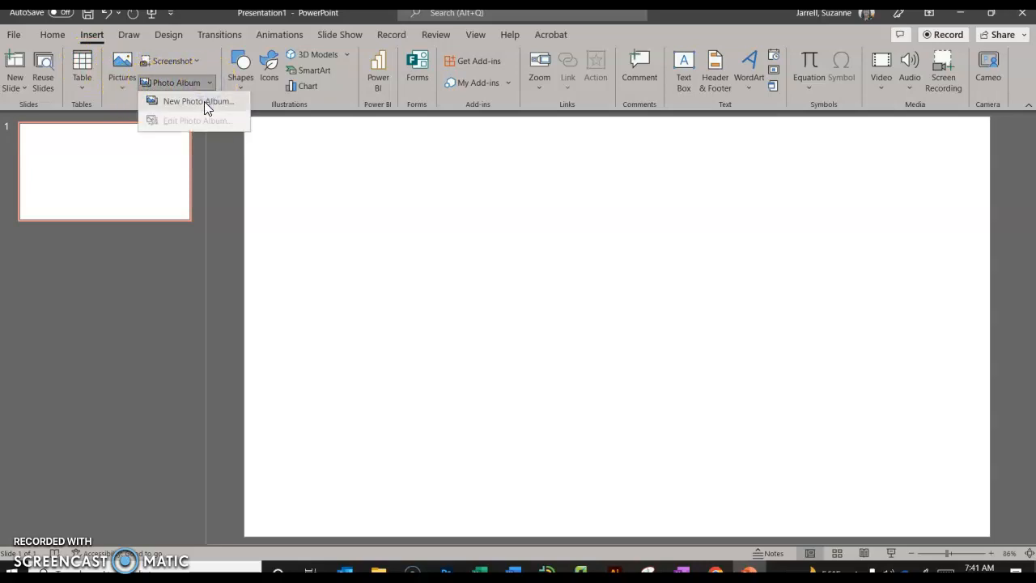
left_click(198, 100)
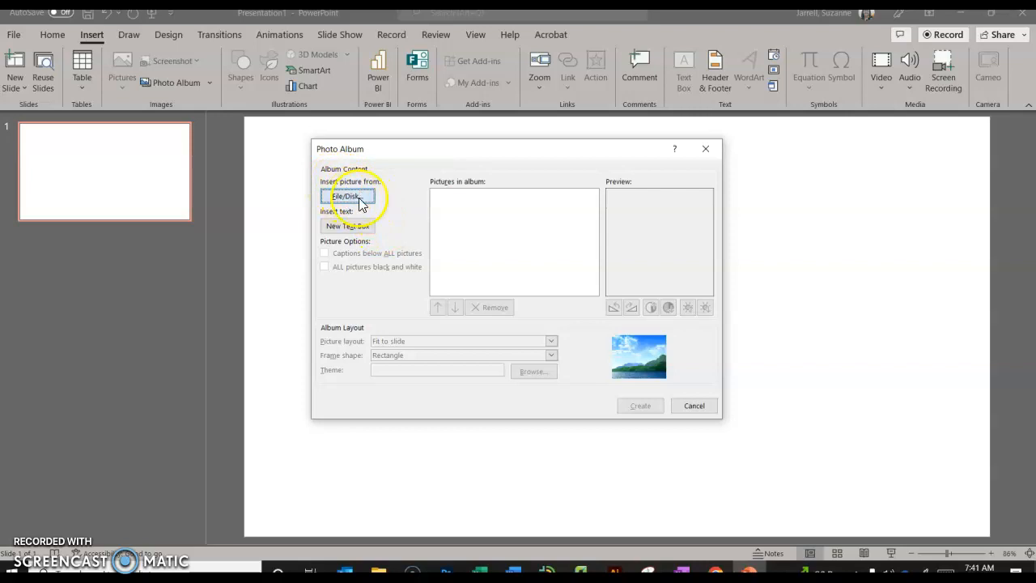
Insert all seven pictures from the Landforms folder via File/Disk.
left_click(350, 196)
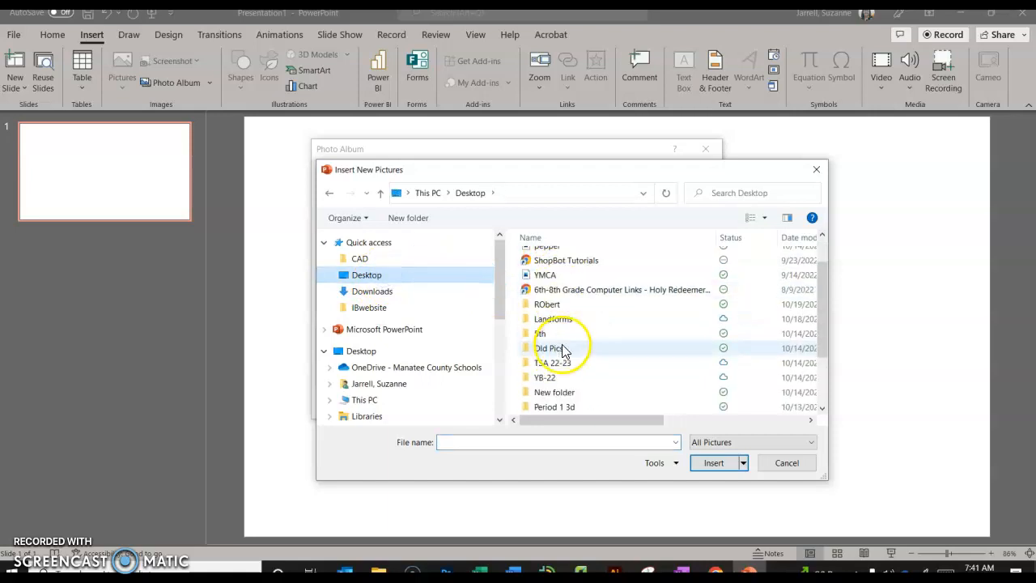
left_click(553, 317)
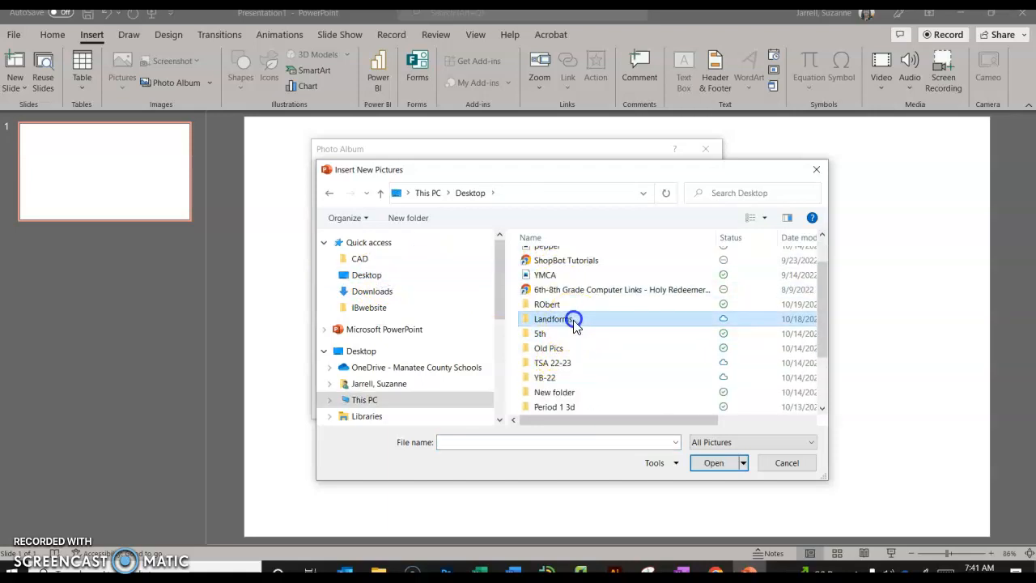
double_click(550, 317)
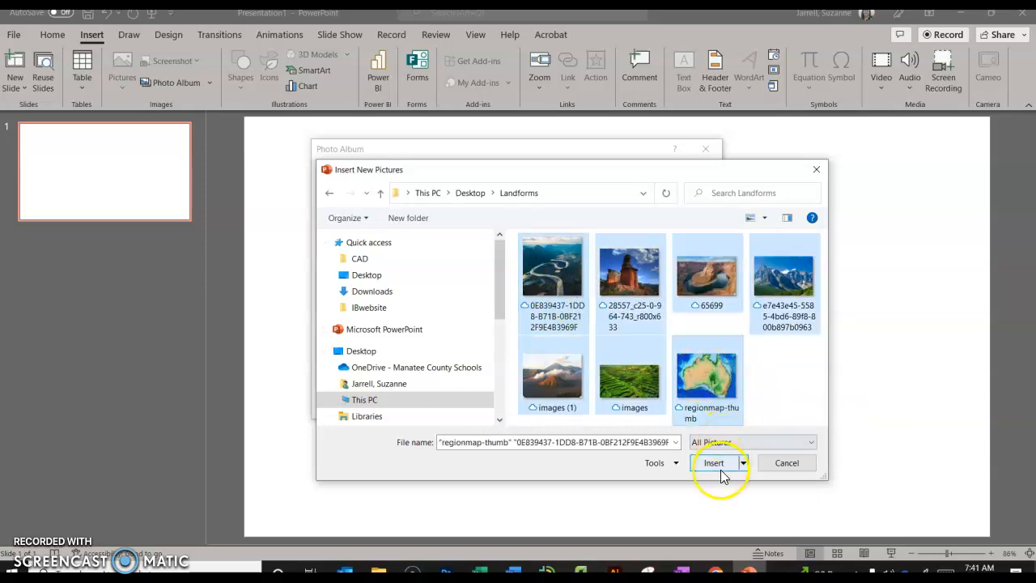
left_click(714, 463)
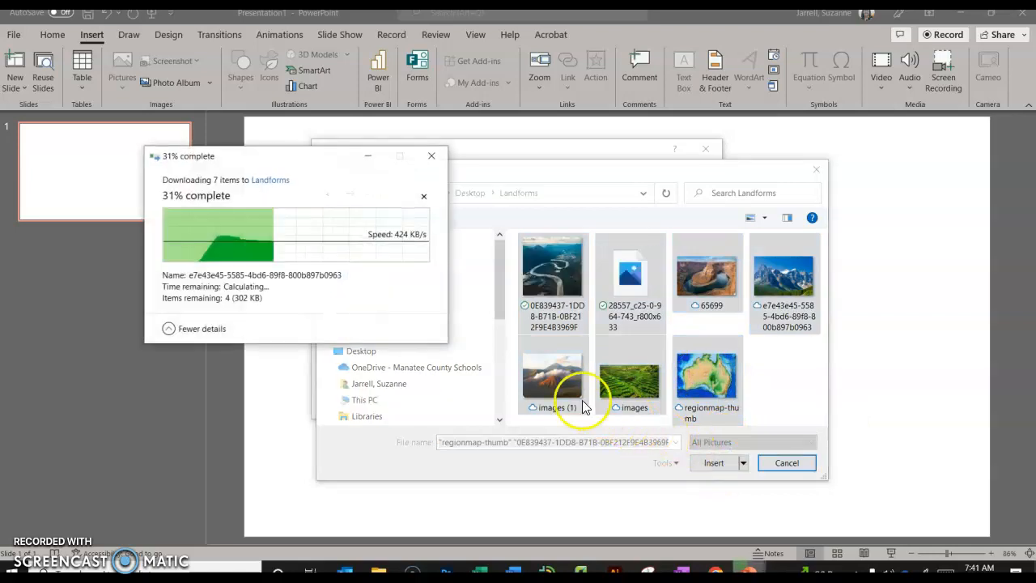
left_click(712, 463)
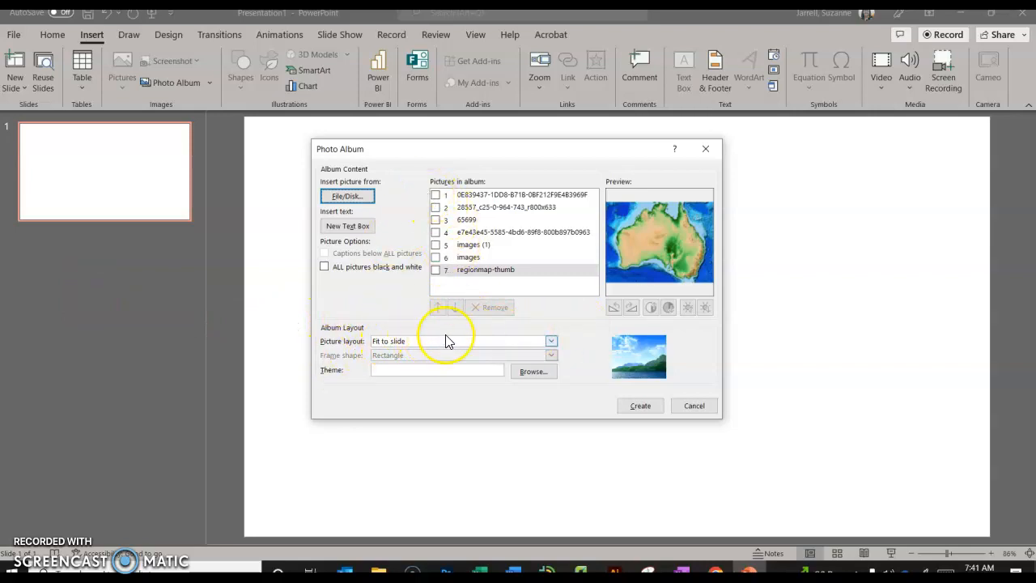
Set layout to 2 pictures, Soft Edge Rectangle frames and the Organic theme, then create the album.
left_click(435, 208)
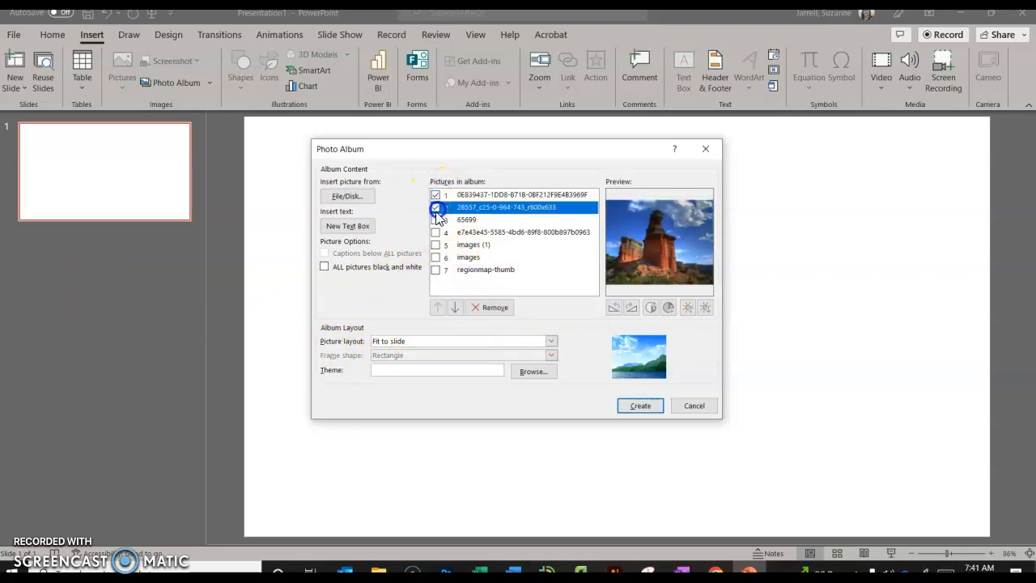
left_click(550, 340)
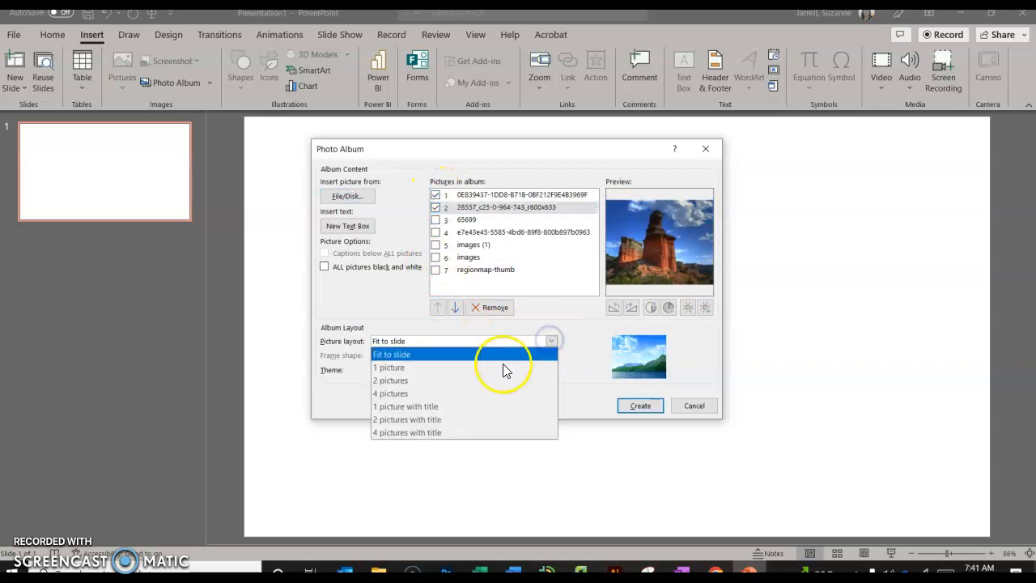
left_click(390, 379)
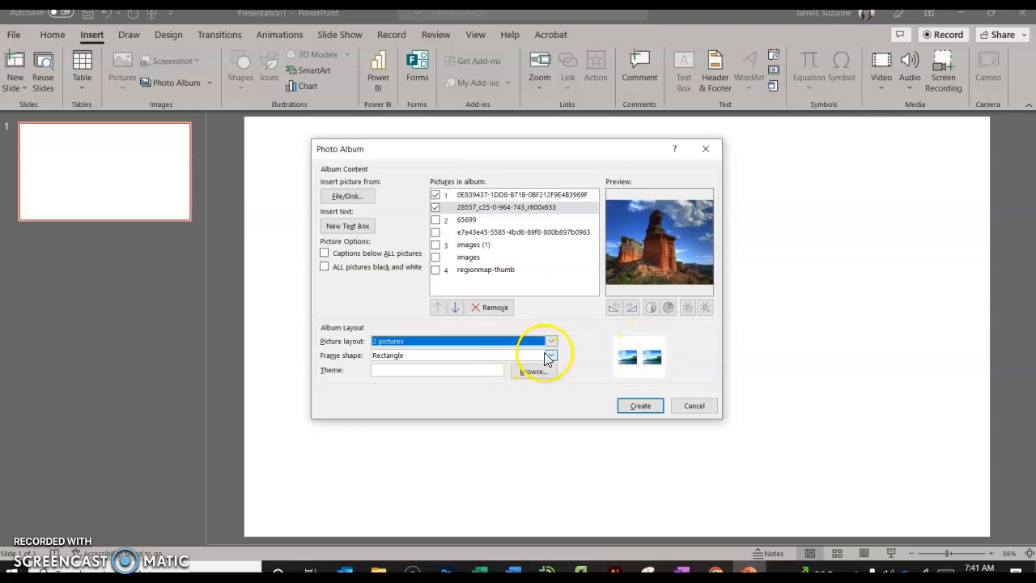
left_click(551, 355)
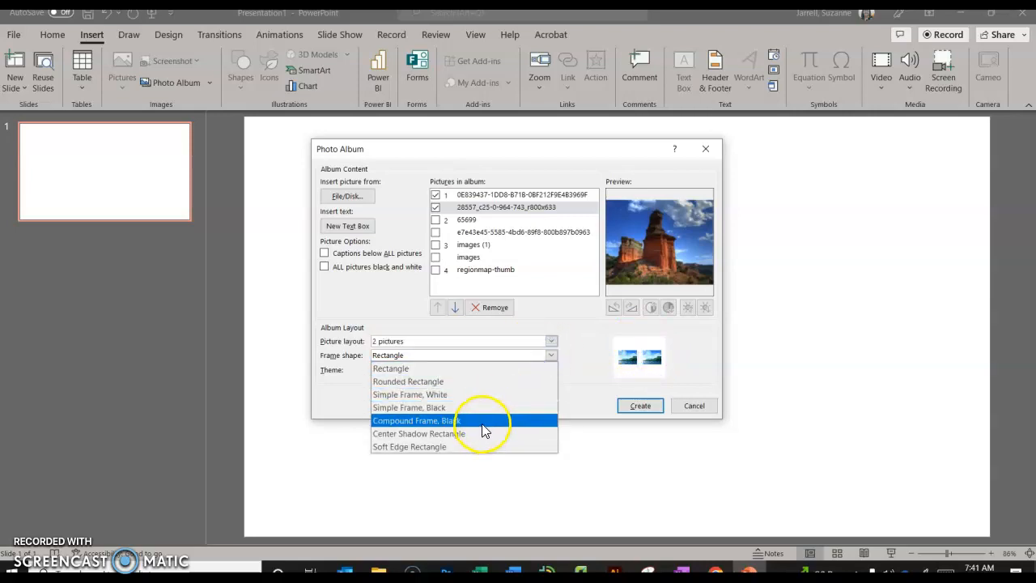
left_click(410, 447)
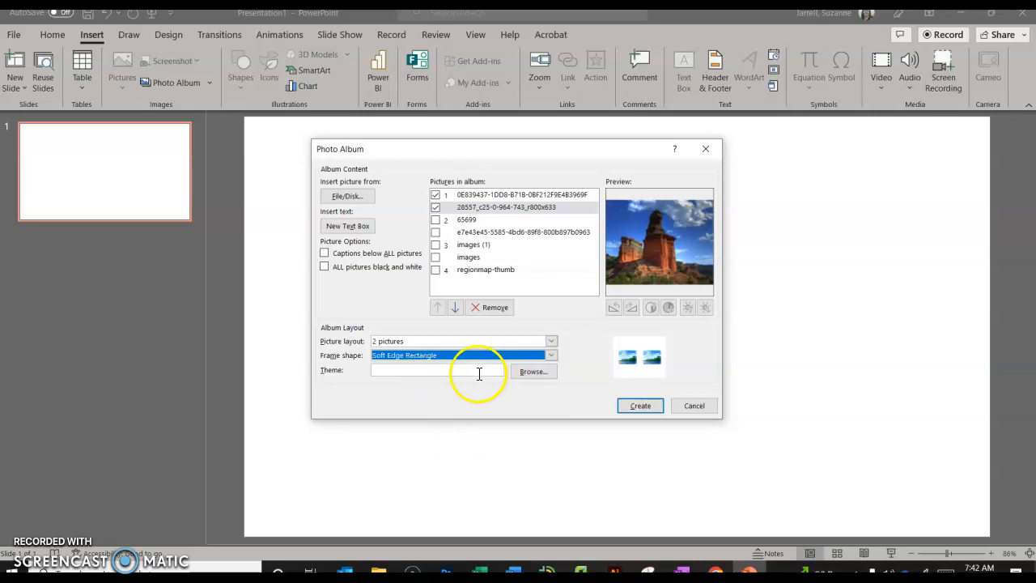
left_click(533, 371)
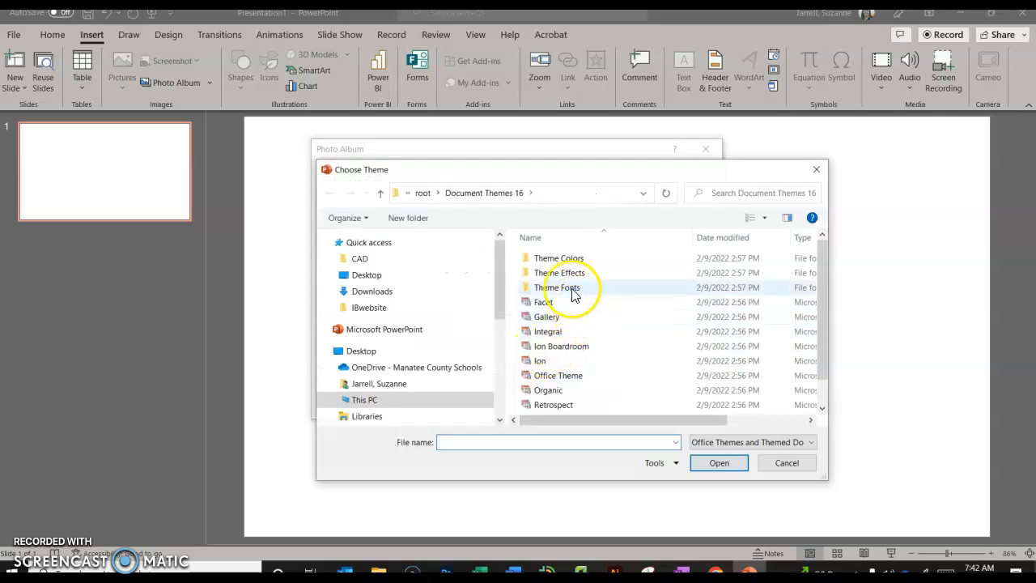
scroll("down", 3)
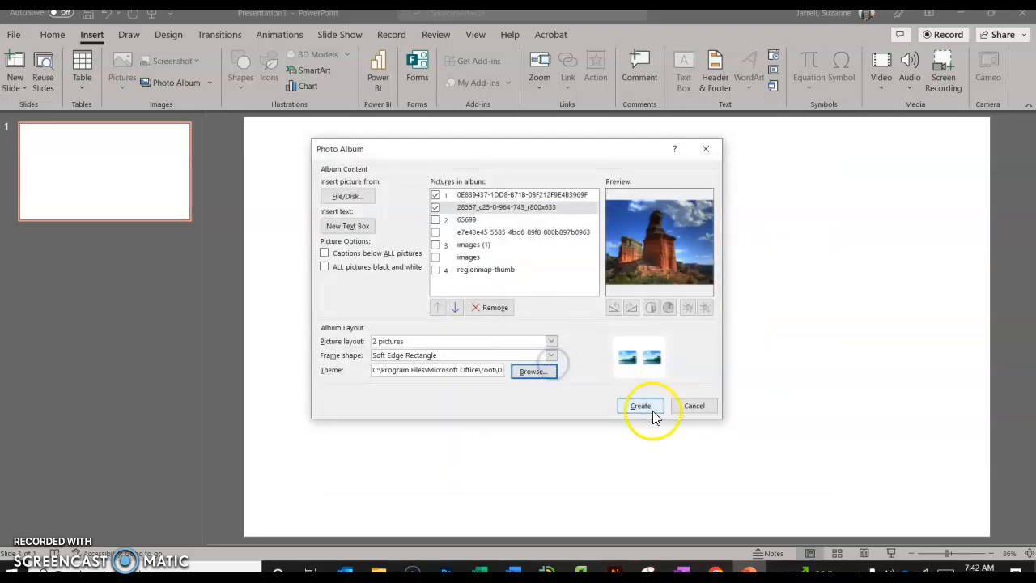
left_click(641, 404)
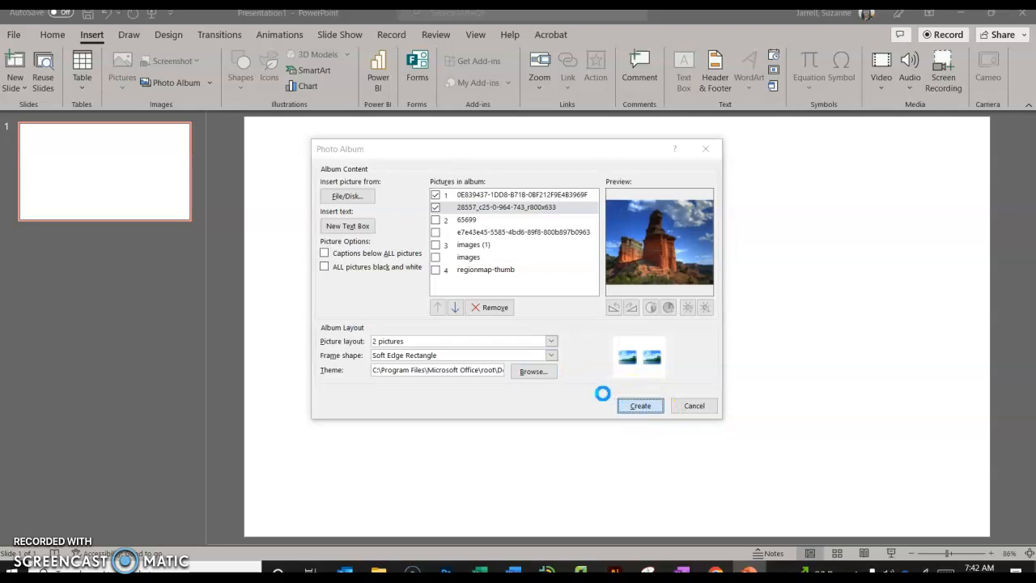
Let the album presentation open and close the Designer pane to review the slides.
left_click(640, 405)
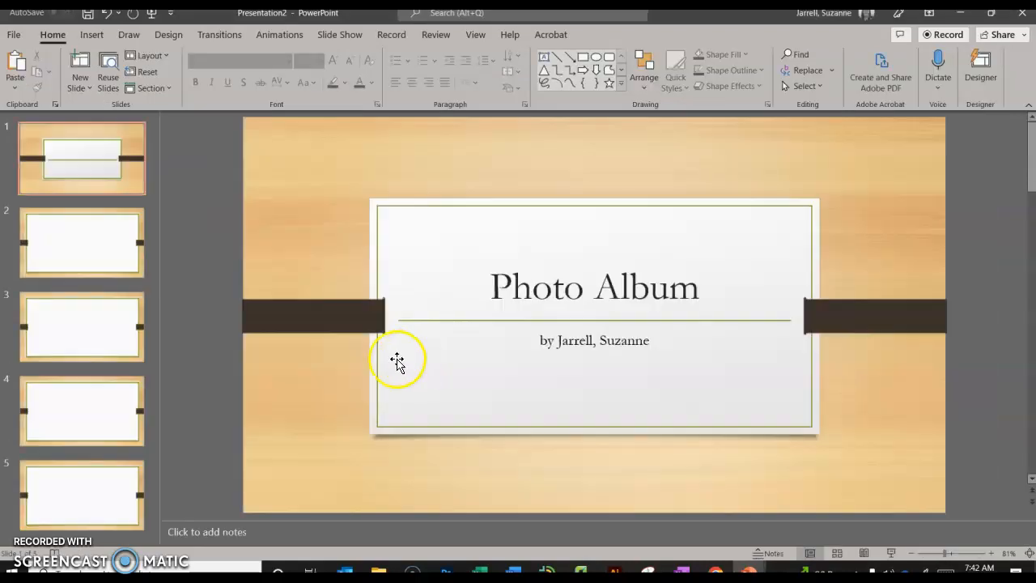
left_click(981, 71)
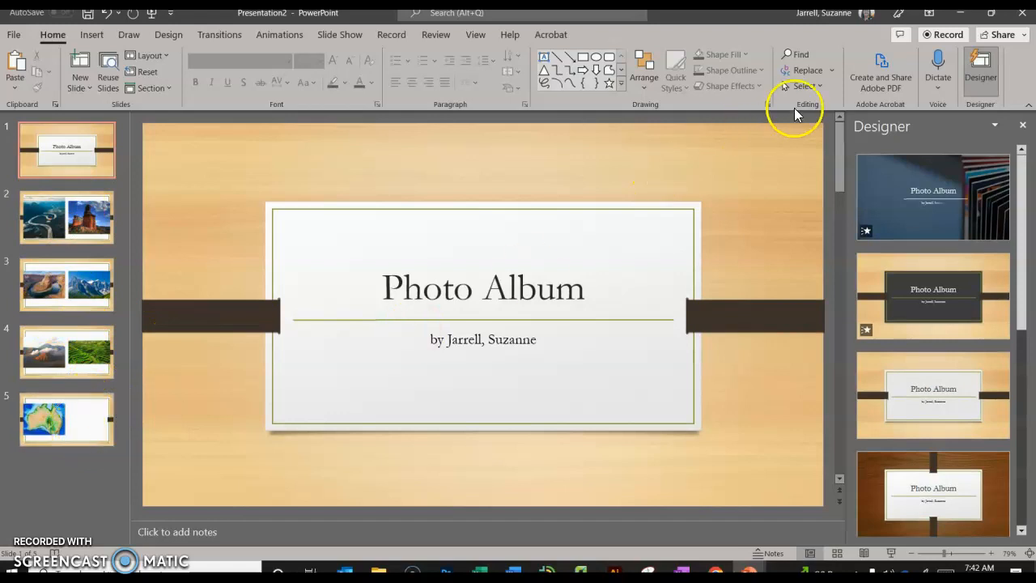
left_click(1023, 125)
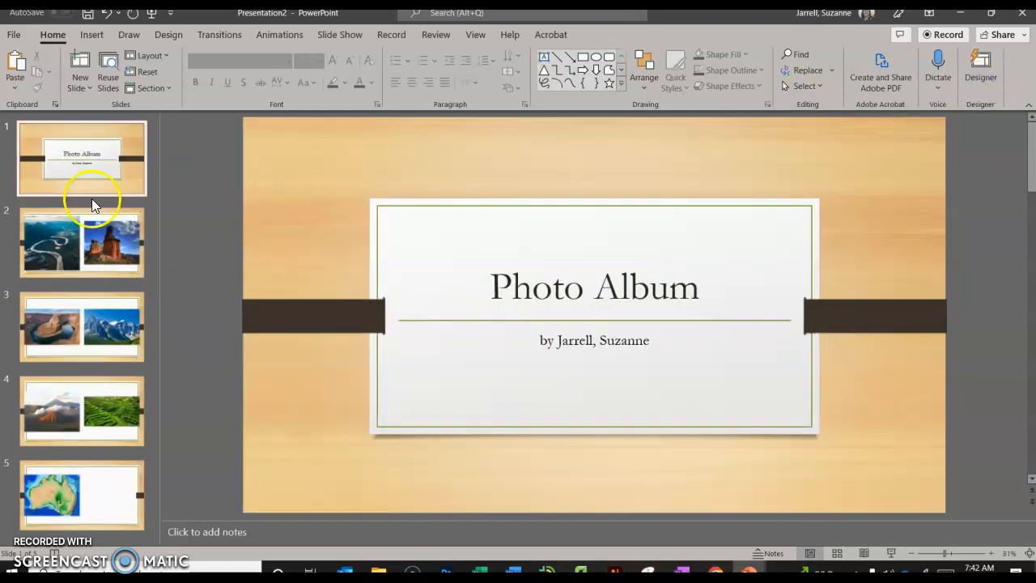
mouse_move(117, 219)
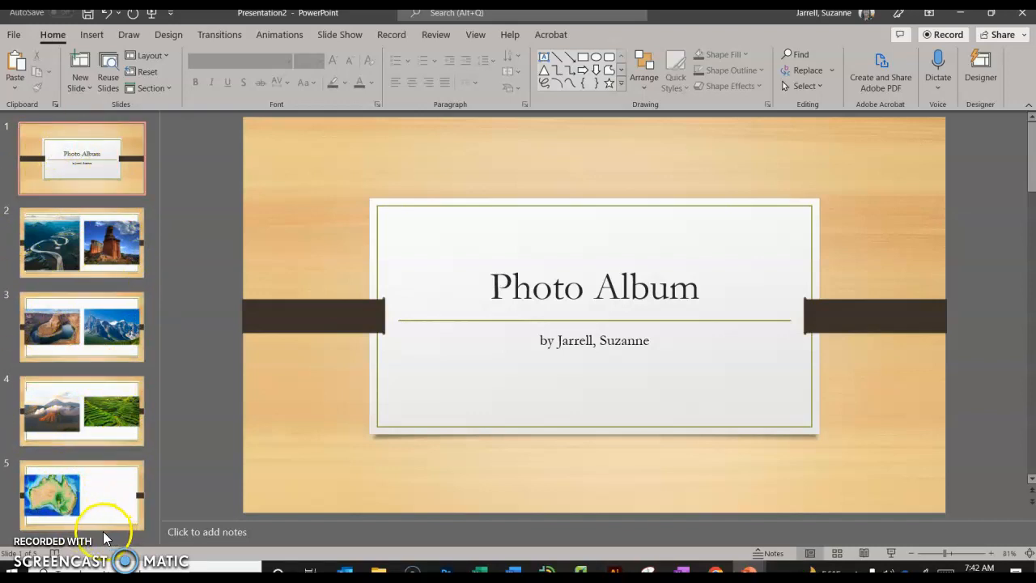
mouse_move(68, 251)
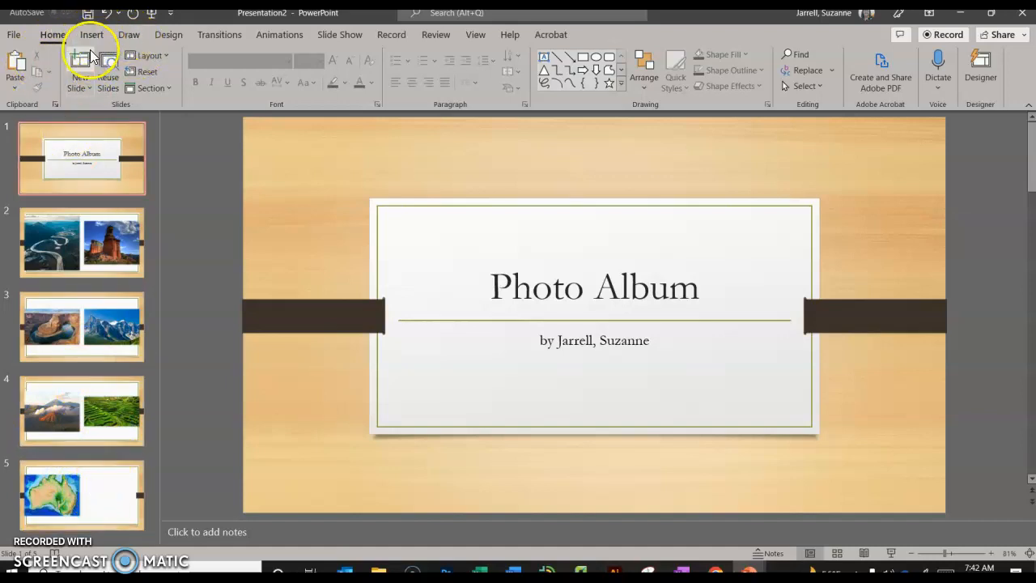
Add a Blank-layout slide at the end of the album and select it.
left_click(79, 62)
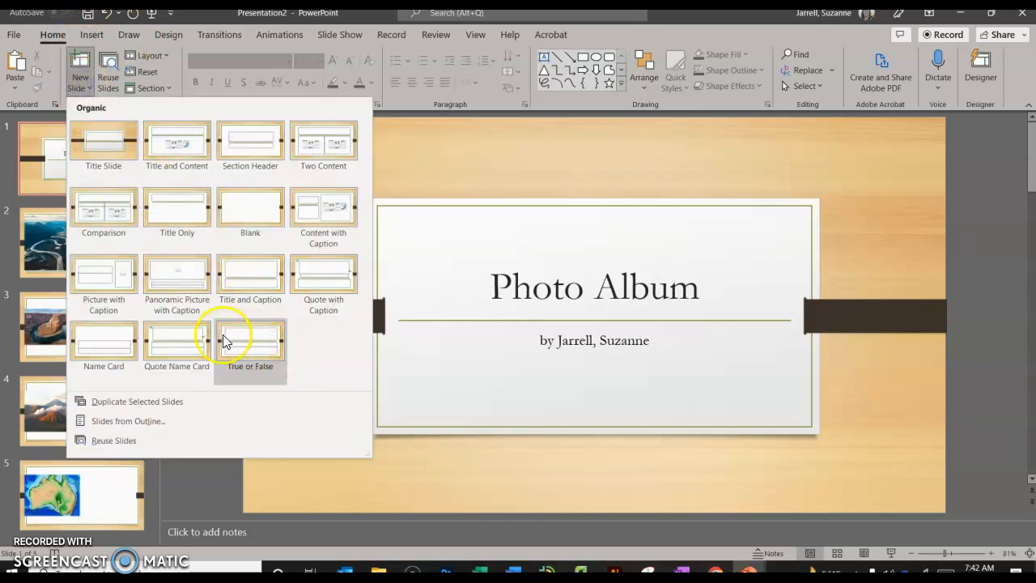
left_click(249, 207)
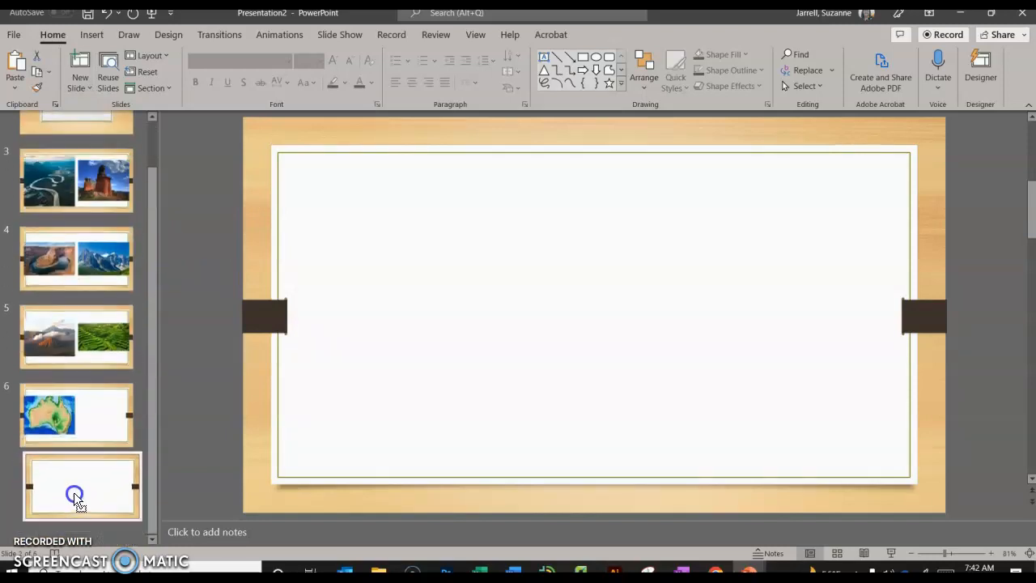
left_click(76, 486)
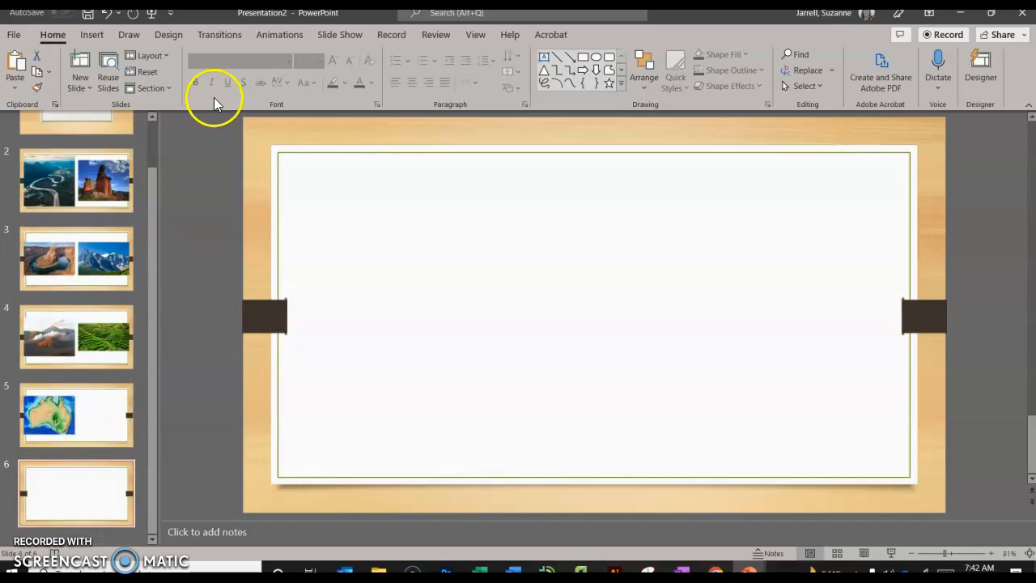
Insert several pictures from the Landforms folder on this device onto the blank slide.
left_click(90, 34)
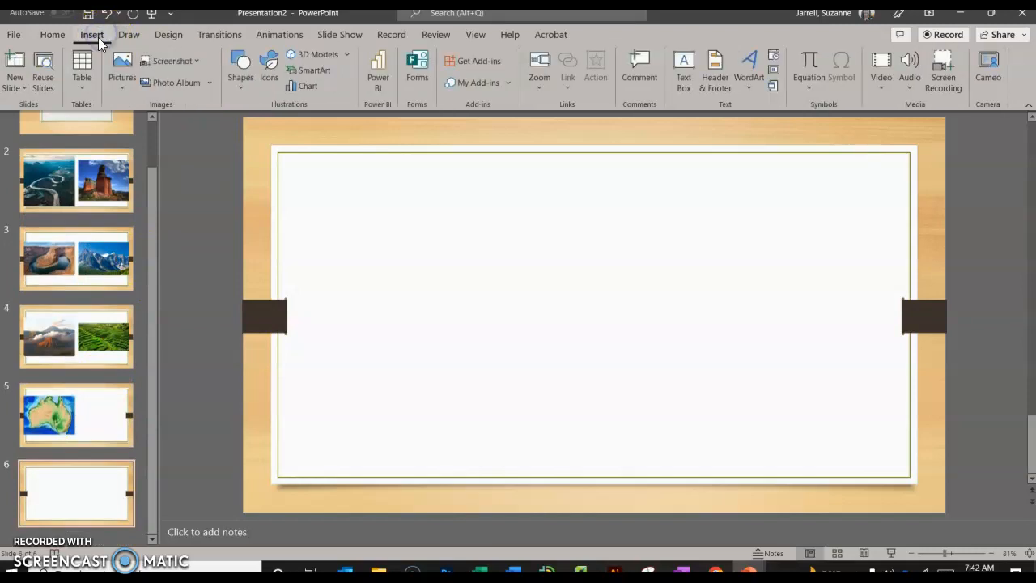
left_click(121, 68)
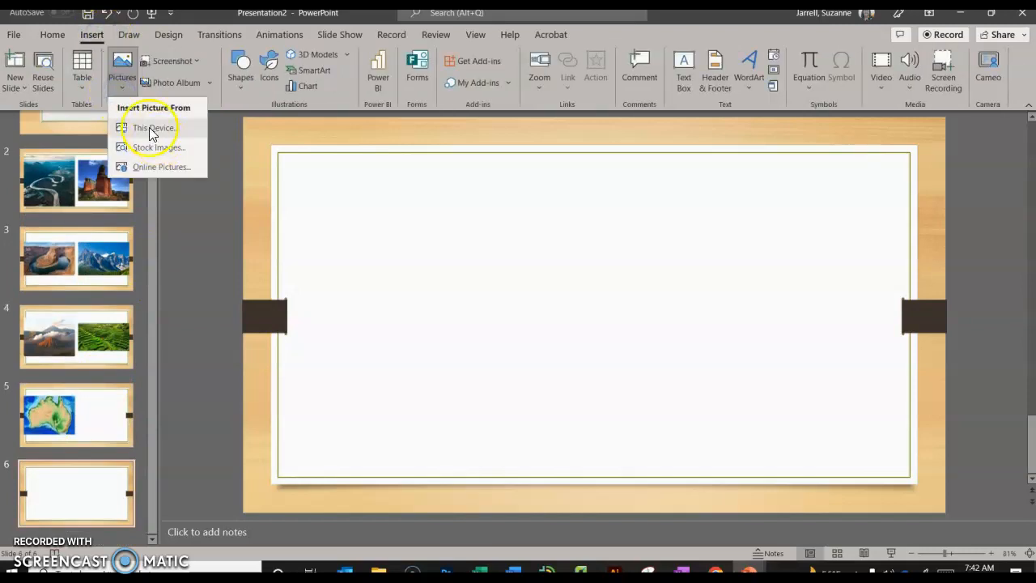
left_click(152, 128)
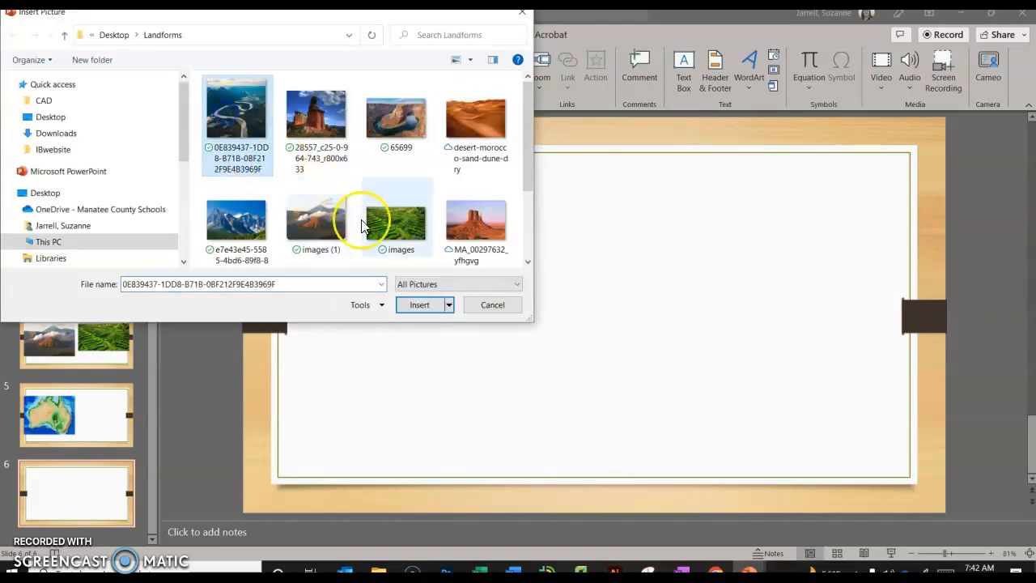
scroll("down", 3)
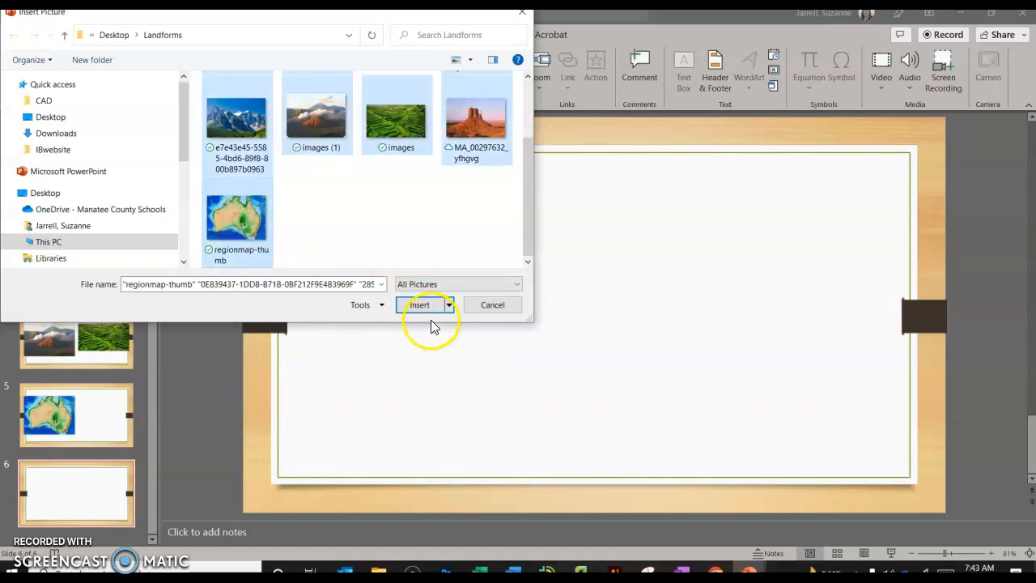
mouse_move(419, 305)
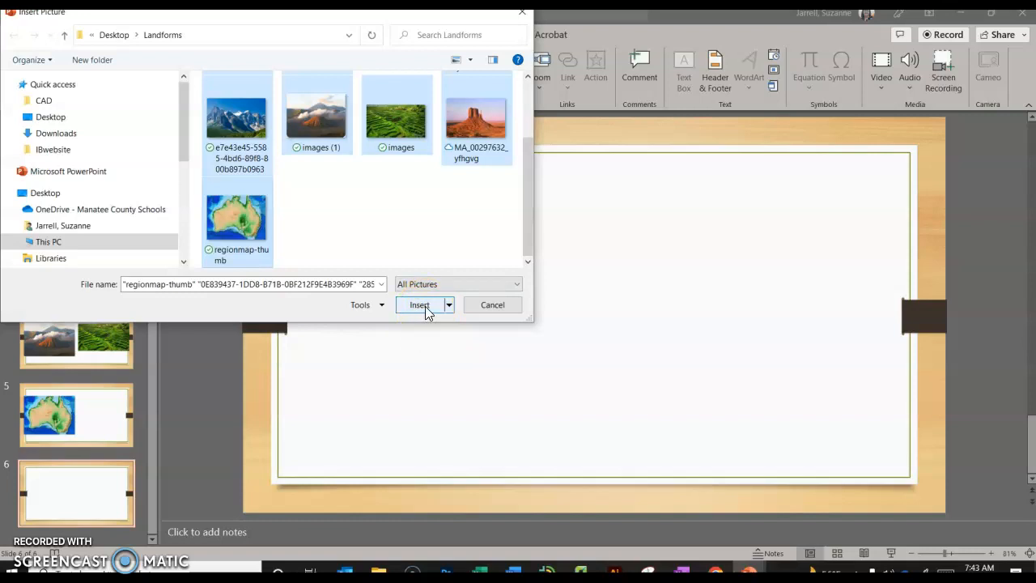
left_click(418, 304)
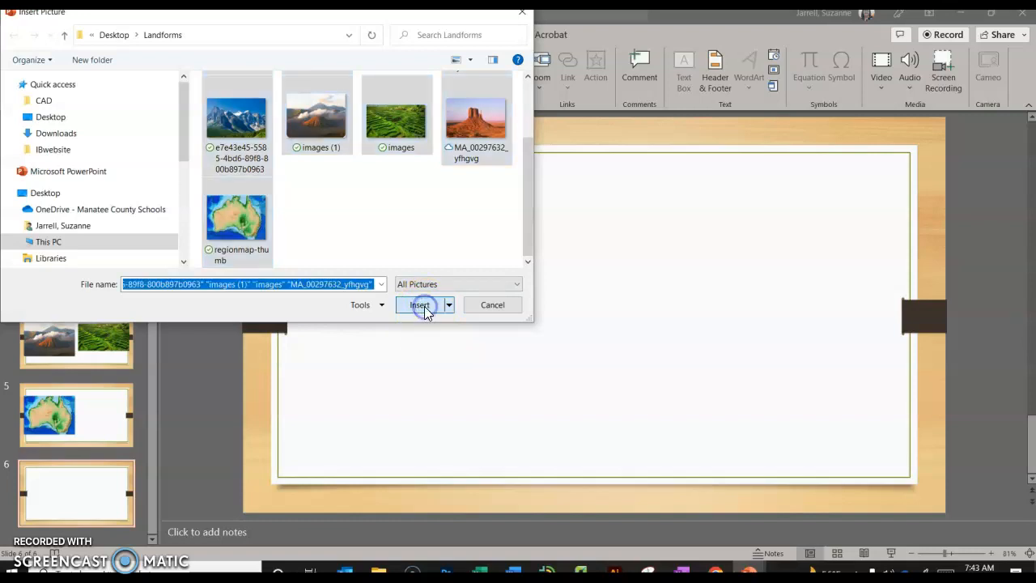
left_click(419, 304)
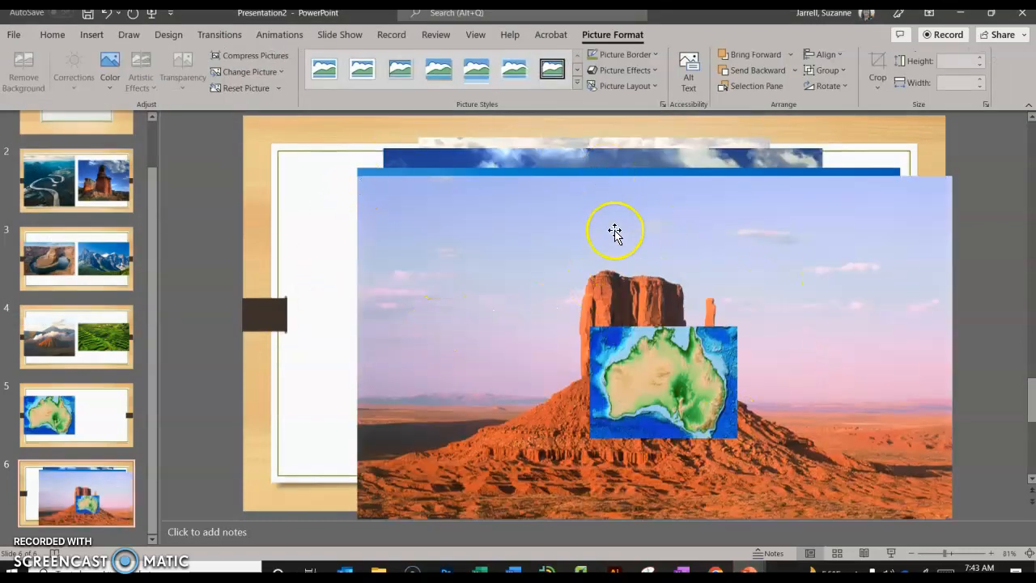
mouse_move(537, 262)
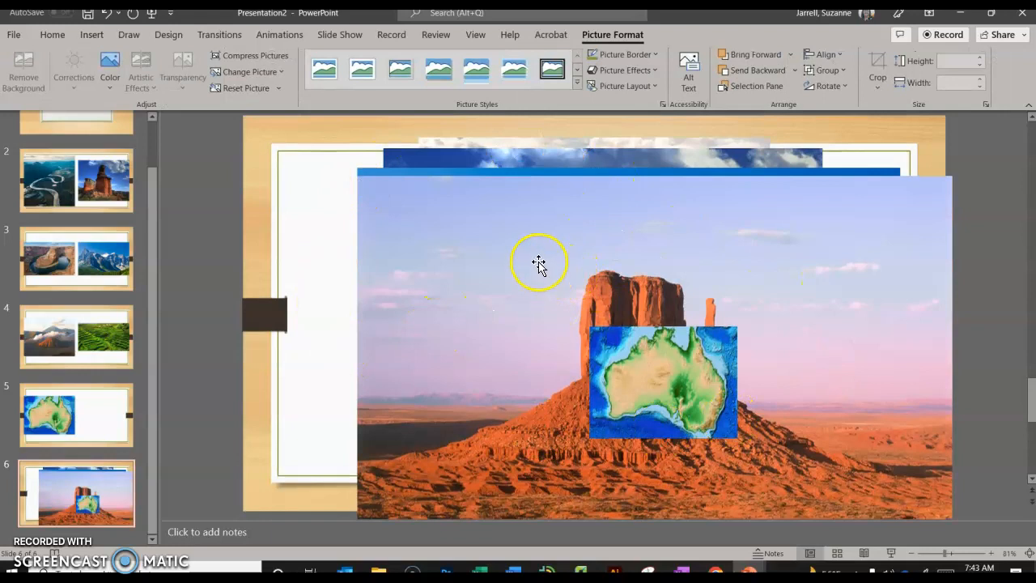
left_click(816, 532)
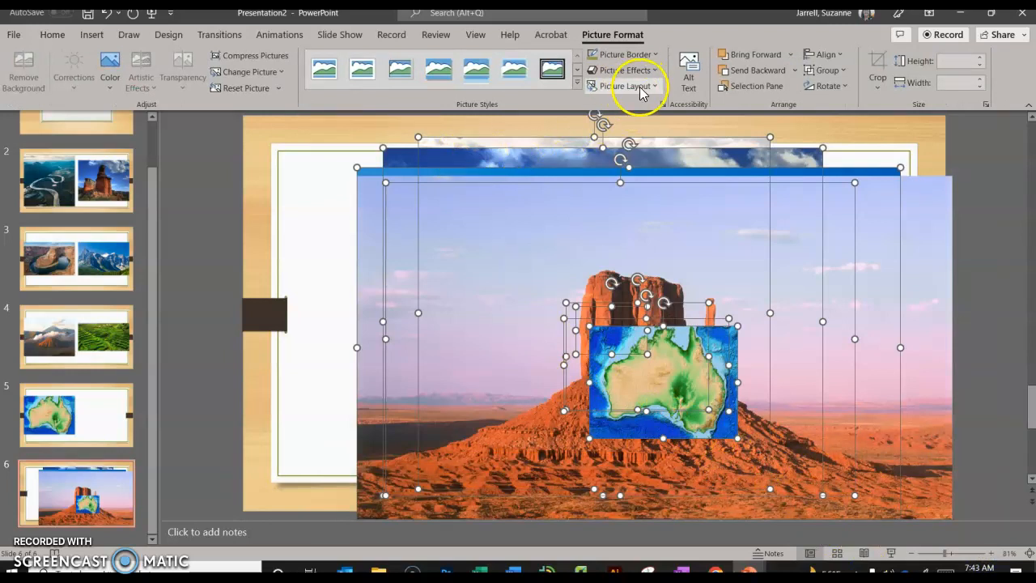
left_click(628, 86)
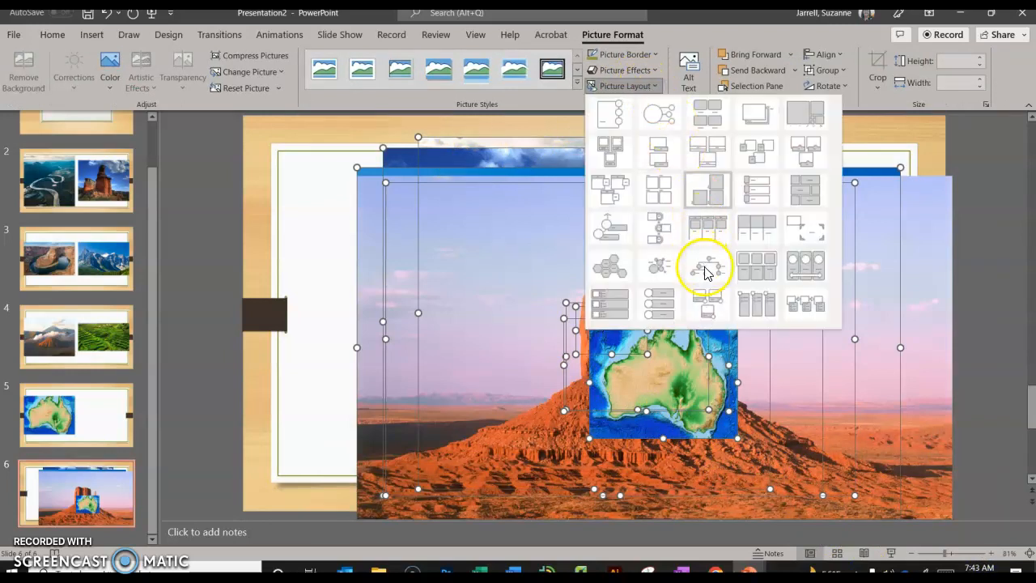
mouse_move(757, 265)
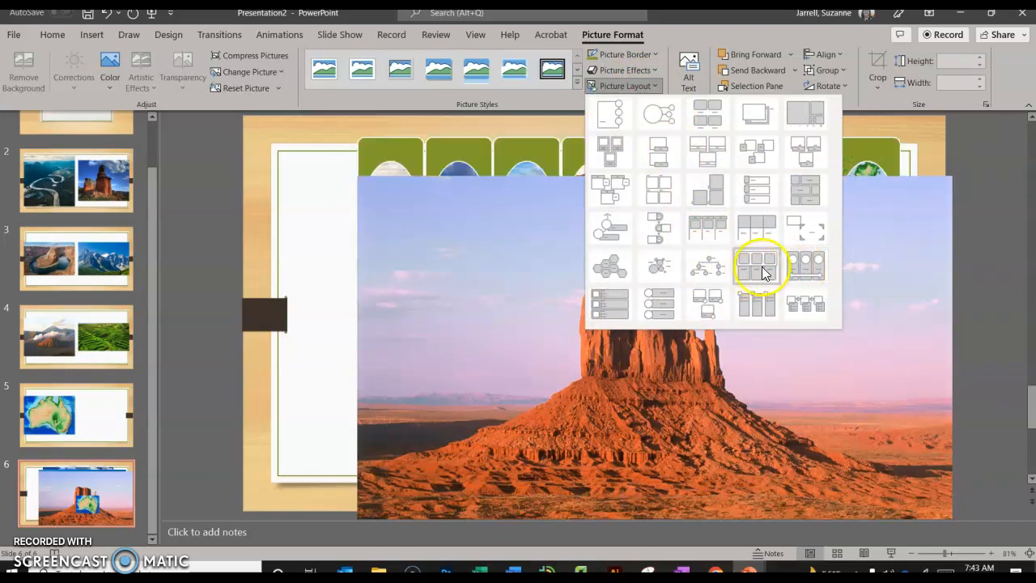
left_click(757, 265)
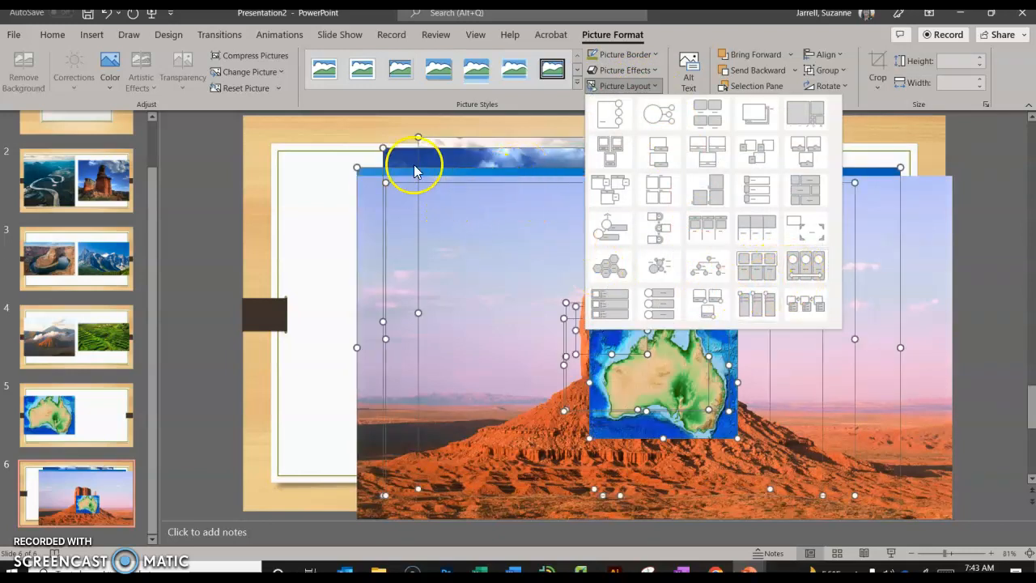
mouse_move(704, 303)
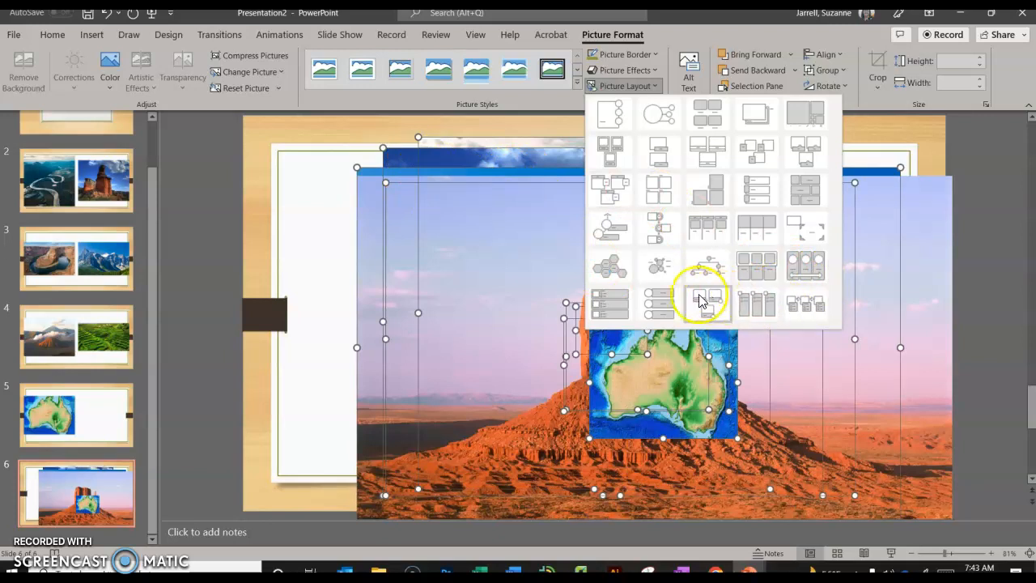
left_click(701, 301)
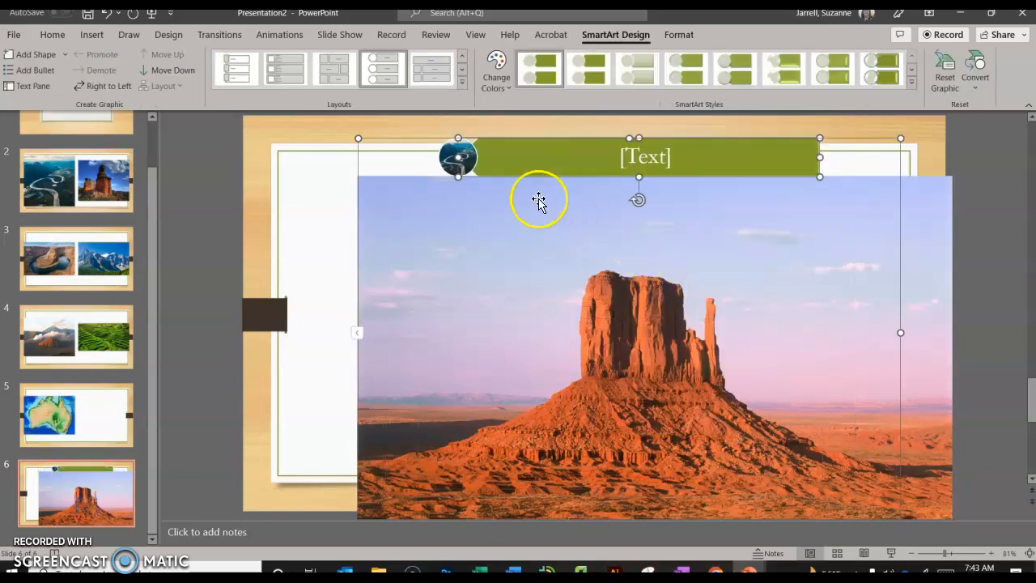
mouse_move(702, 235)
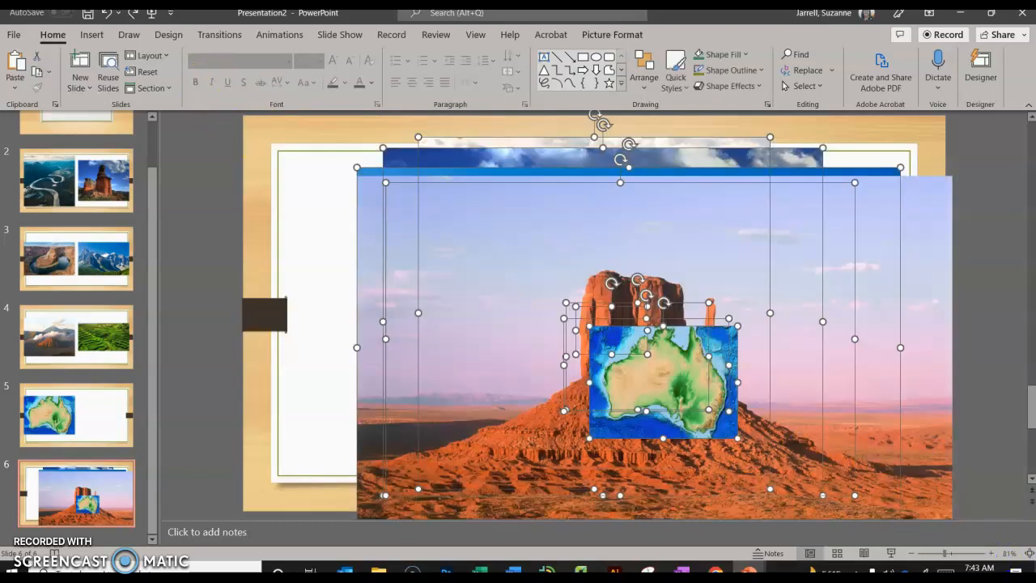
mouse_move(947, 456)
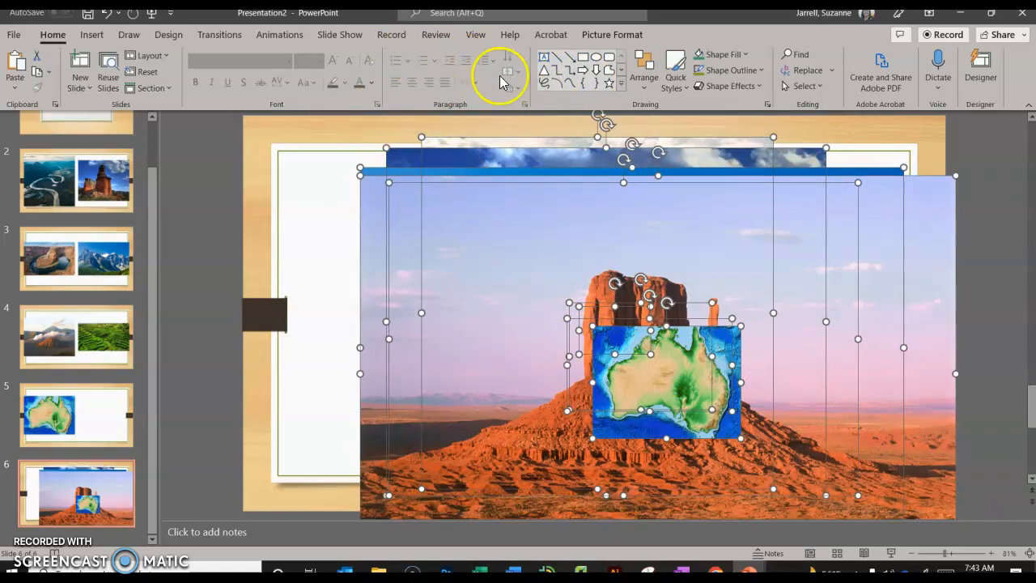
Preview picture layouts for the selected pictures, trying Hexagon Cluster.
left_click(611, 34)
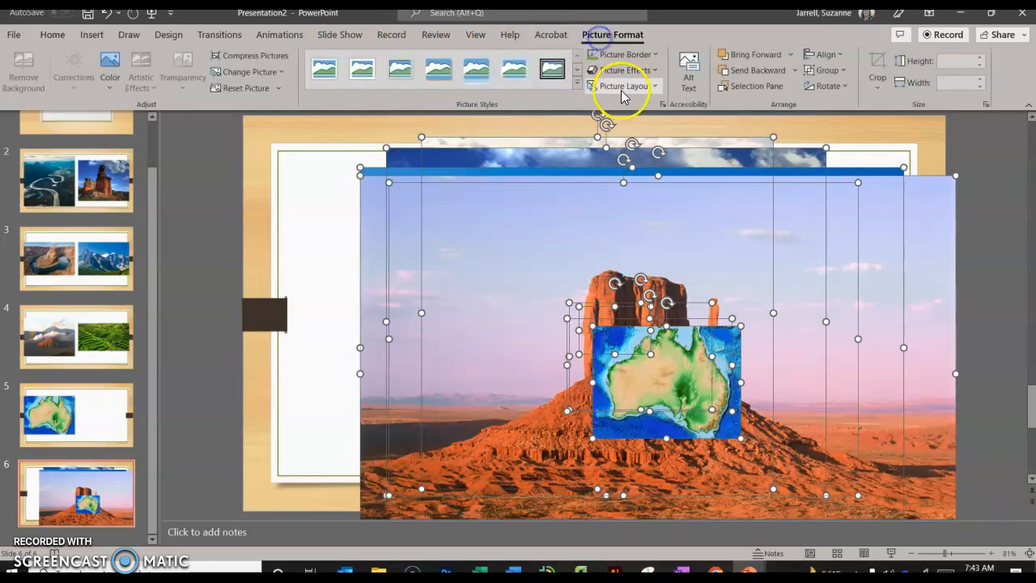
left_click(623, 86)
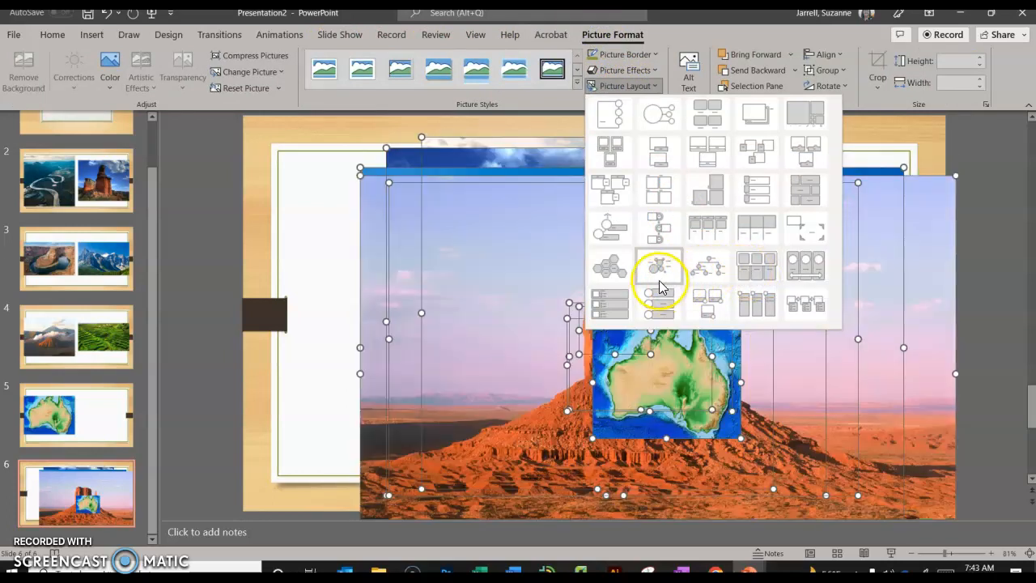
left_click(659, 267)
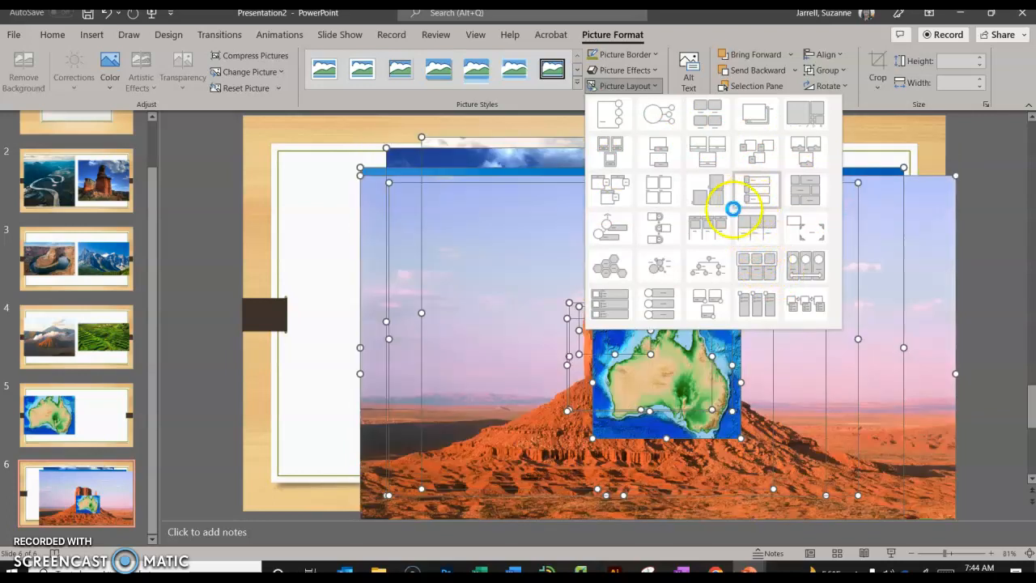
left_click(609, 266)
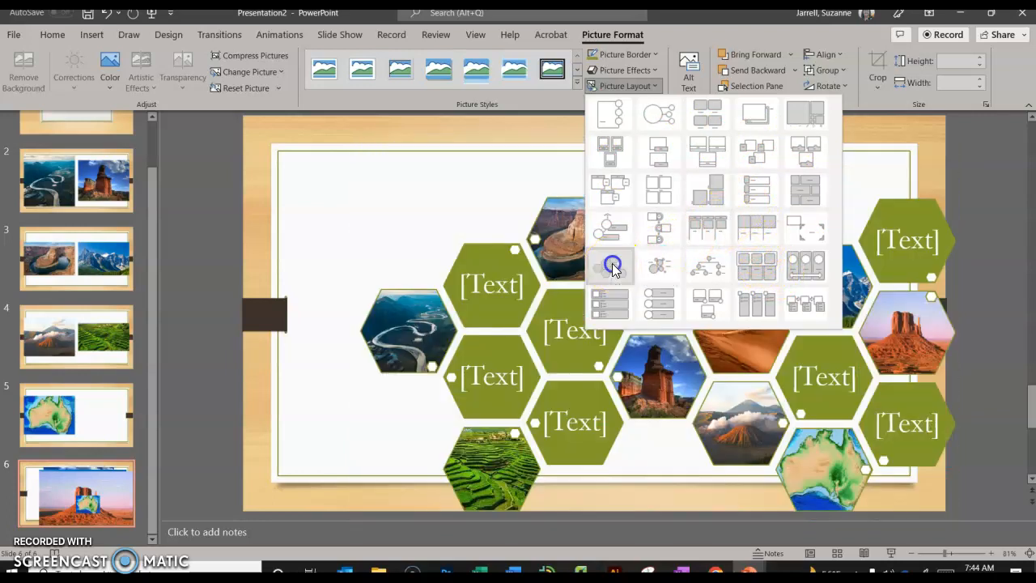
left_click(611, 265)
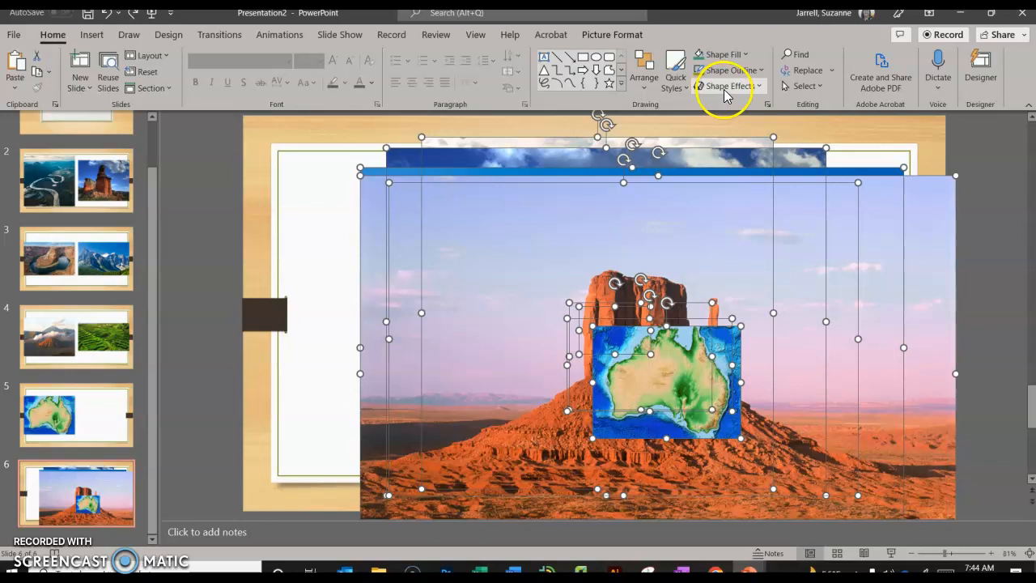
Apply the Hexagon Cluster picture layout to the slide's landform pictures.
left_click(612, 34)
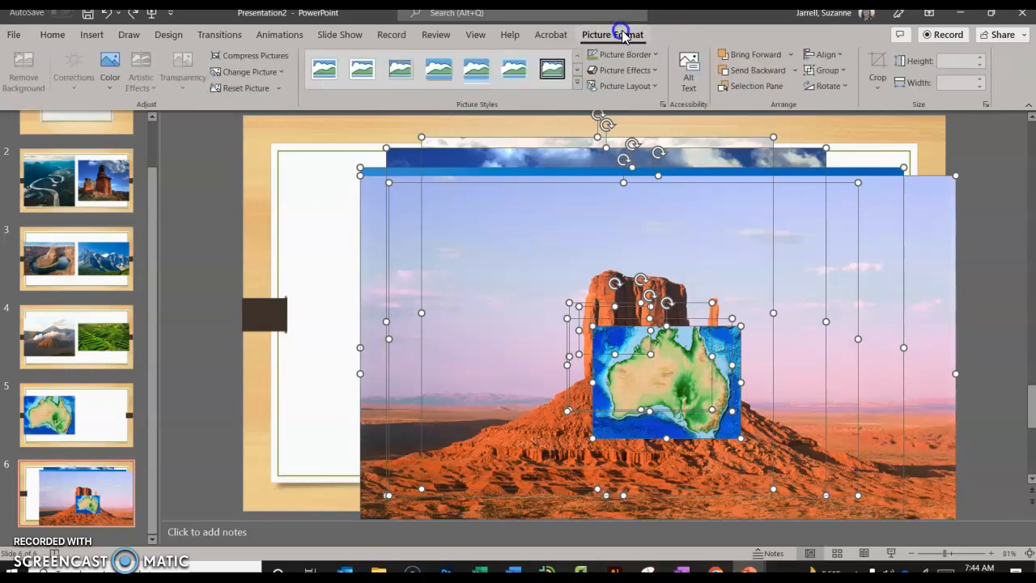
left_click(627, 86)
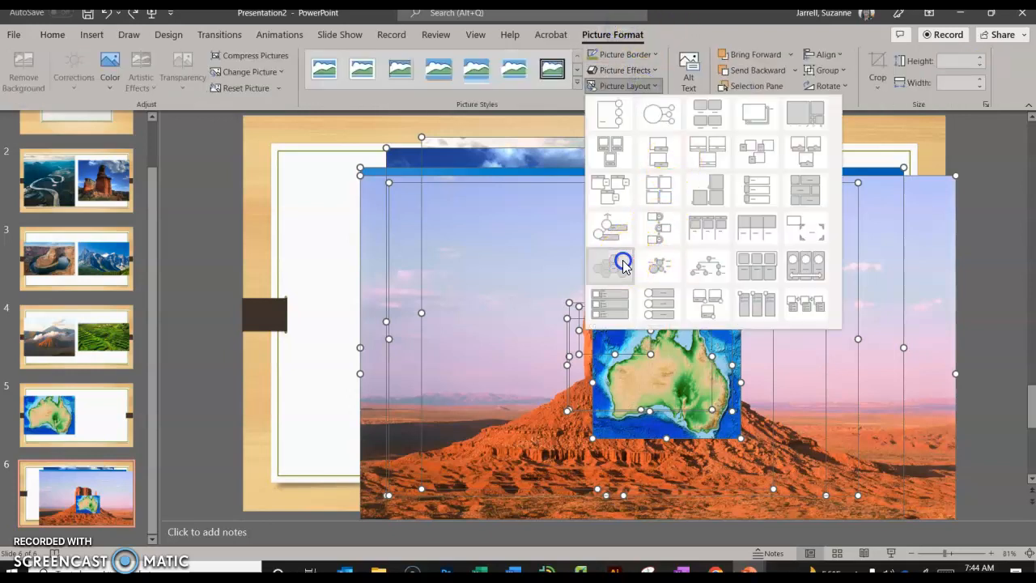
left_click(608, 265)
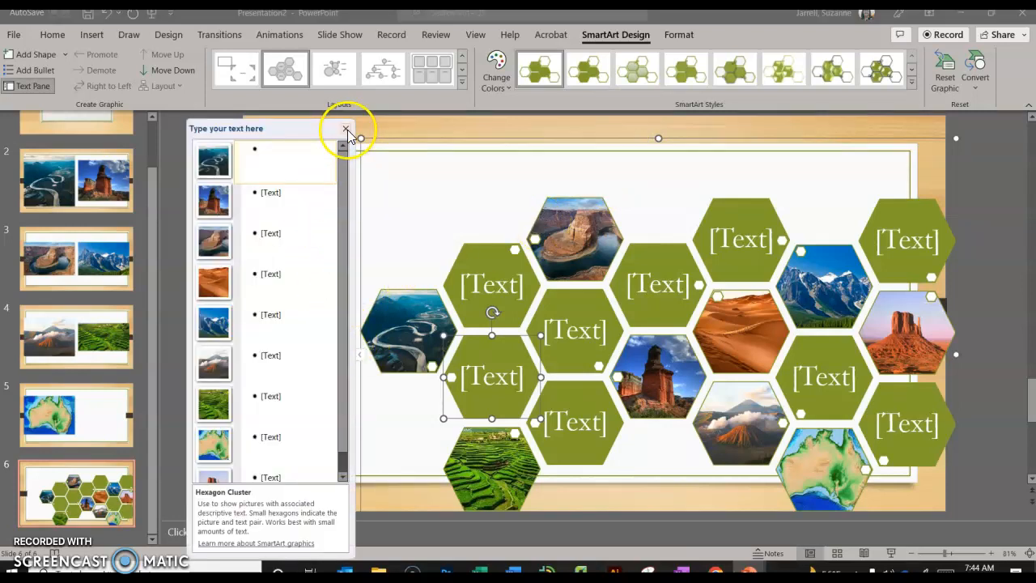
Label two of the cluster's text hexagons 'River' and 'Mesa'.
left_click(346, 129)
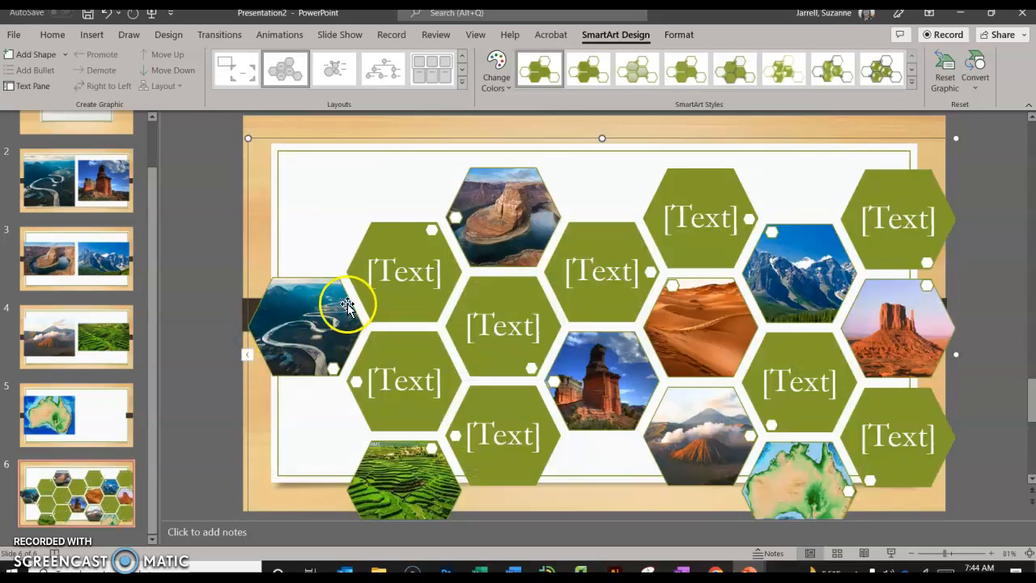
mouse_move(340, 304)
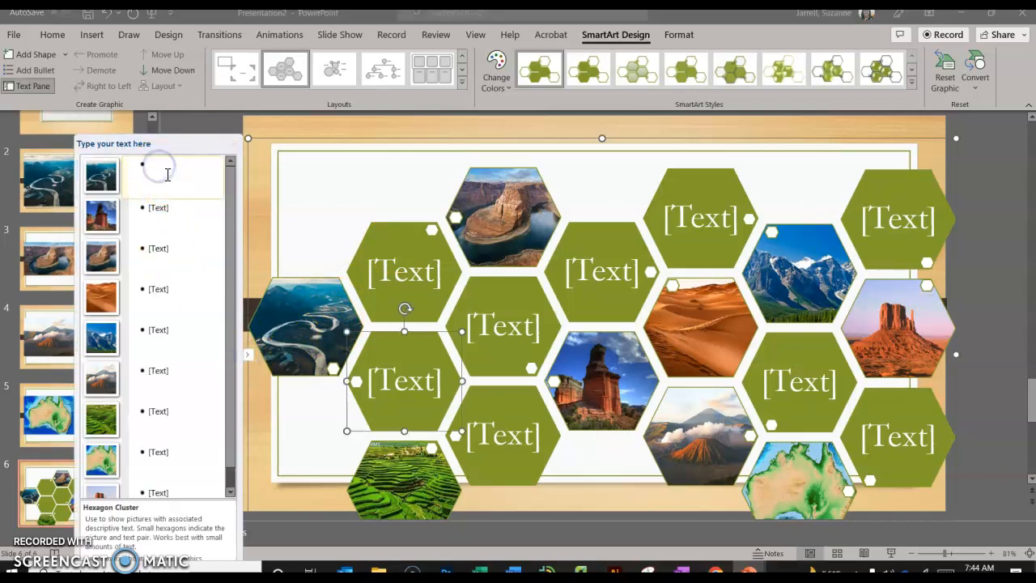
type("RI")
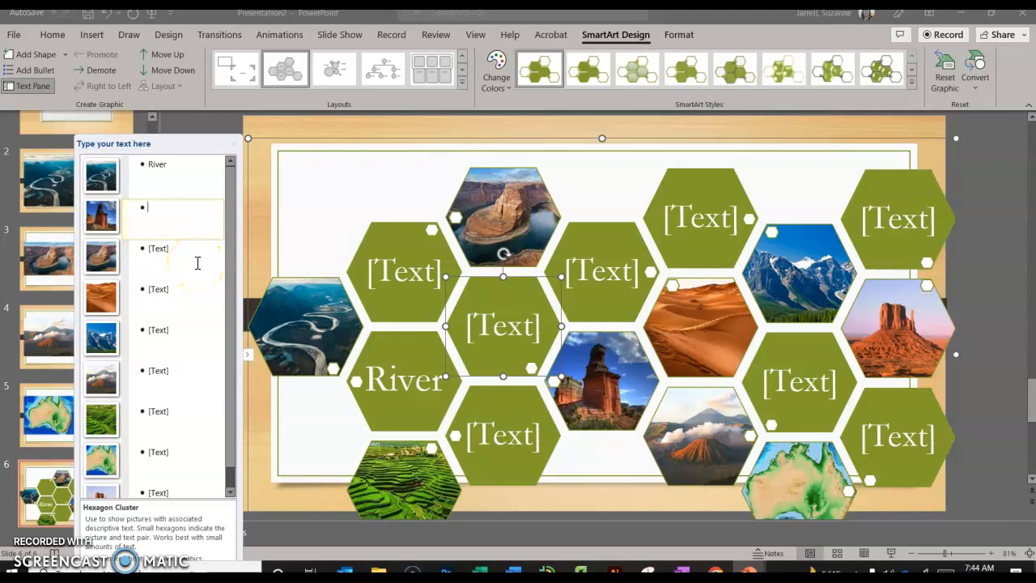
type("Mesa")
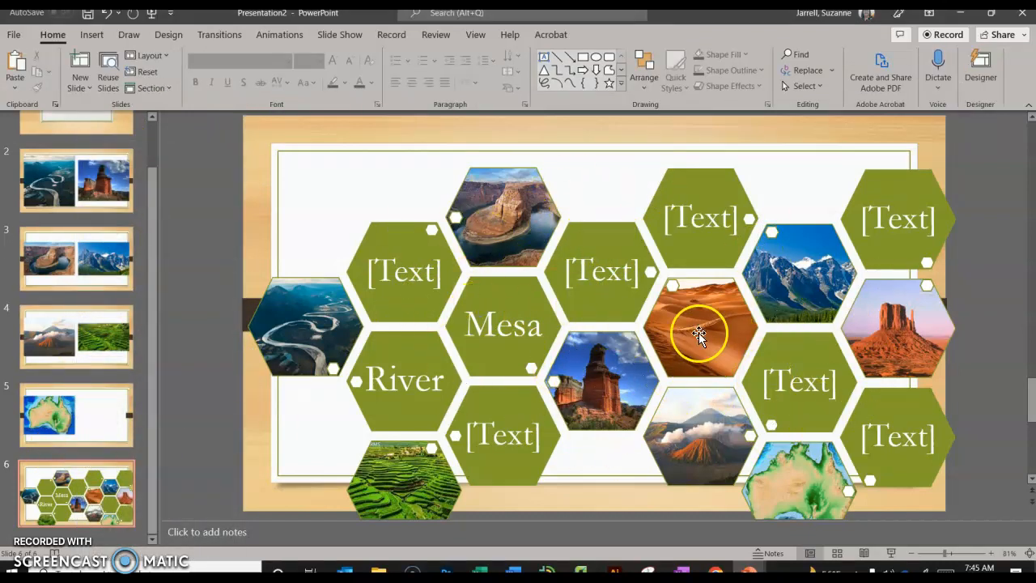
mouse_move(306, 304)
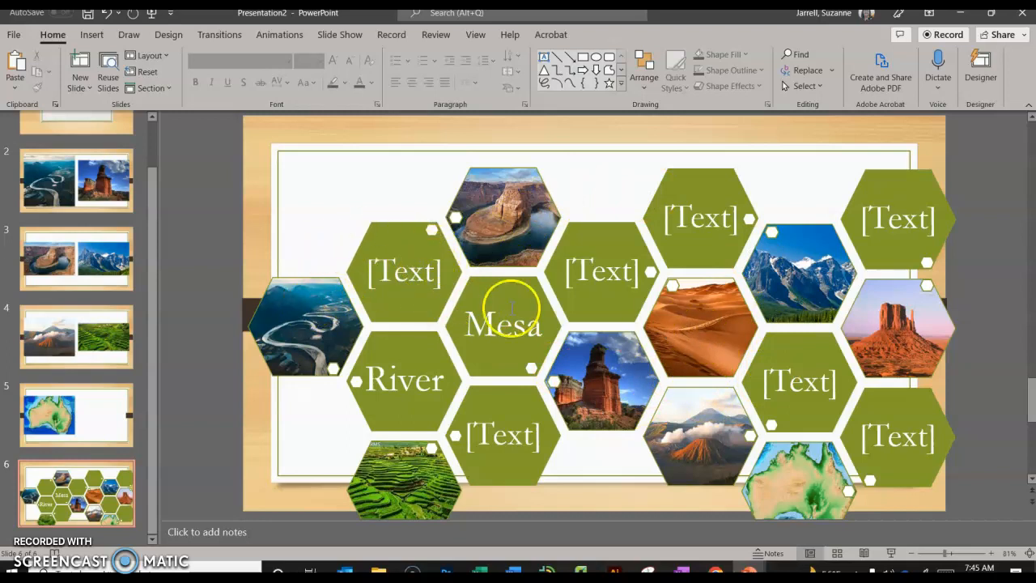
Return via the Australia map slide to the Photo Album title slide.
left_click(76, 415)
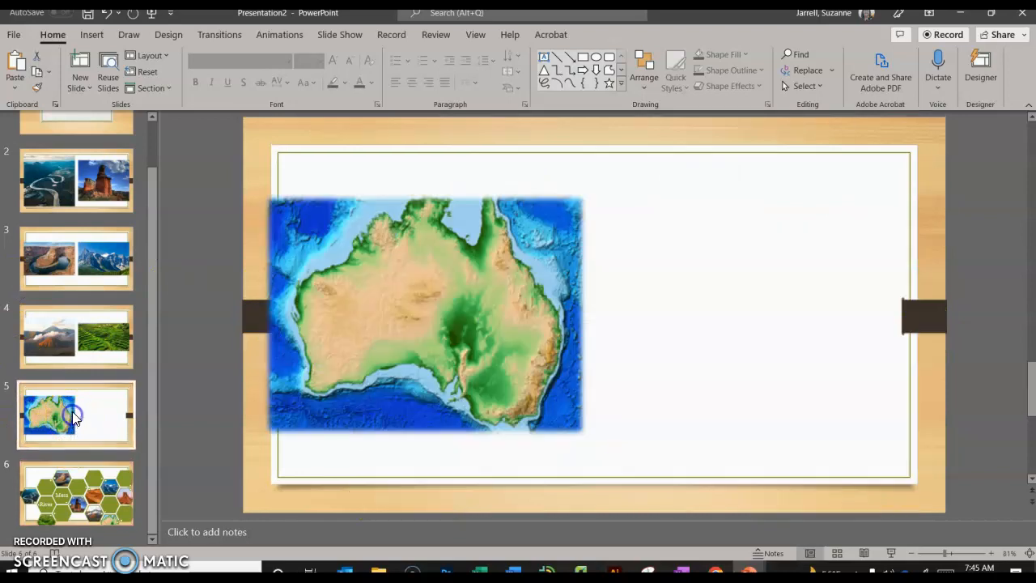
mouse_move(115, 371)
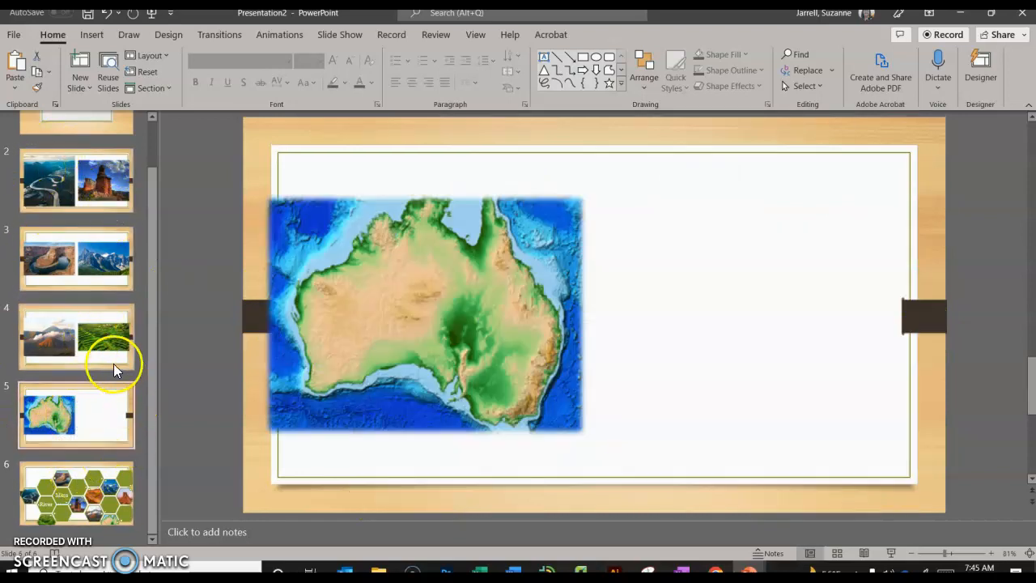
mouse_move(100, 332)
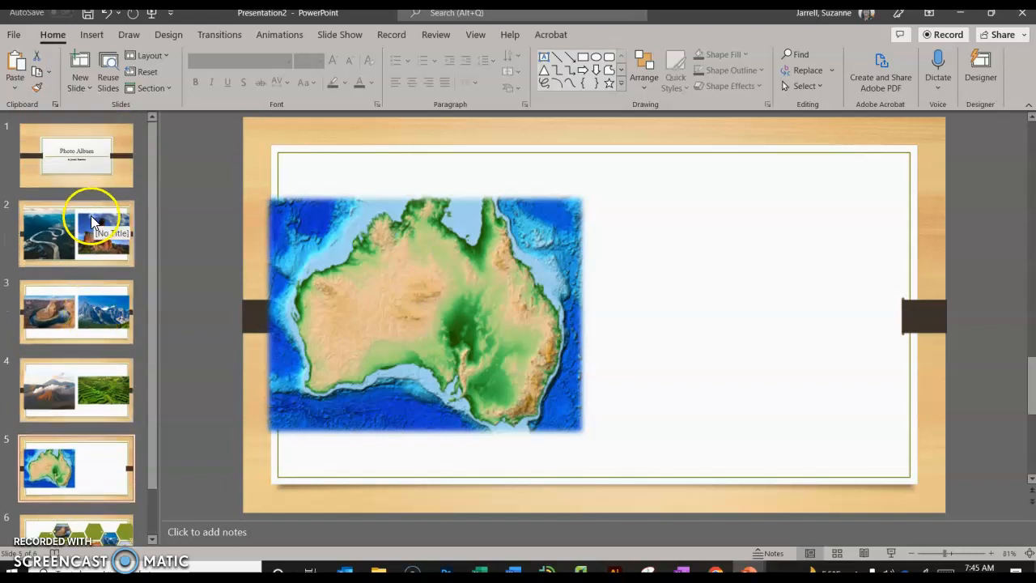
left_click(76, 156)
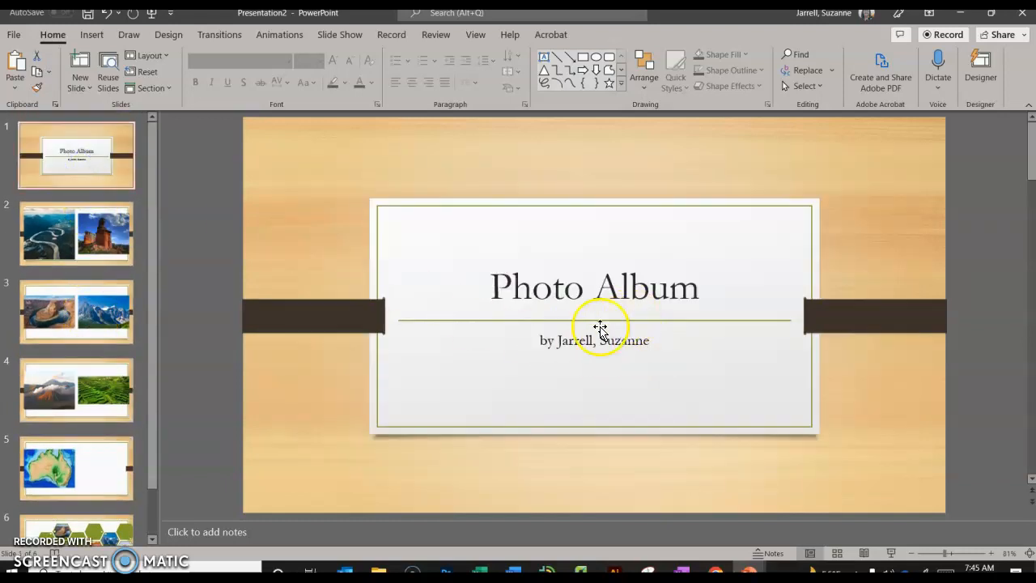
Replace the title text 'Photo Album' with 'Landforms', then switch to the Excel workbook.
left_click(596, 287)
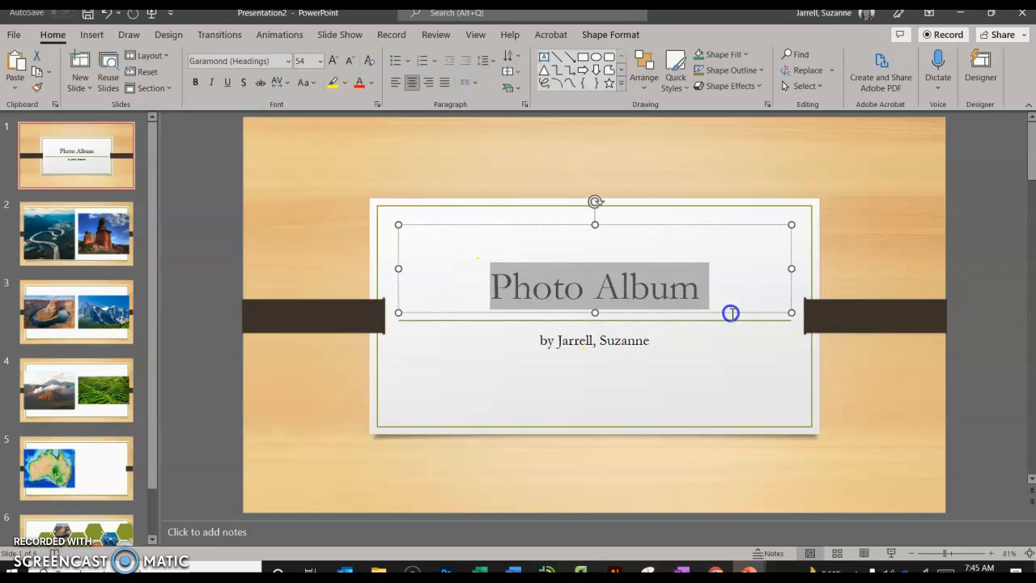
type("Landf")
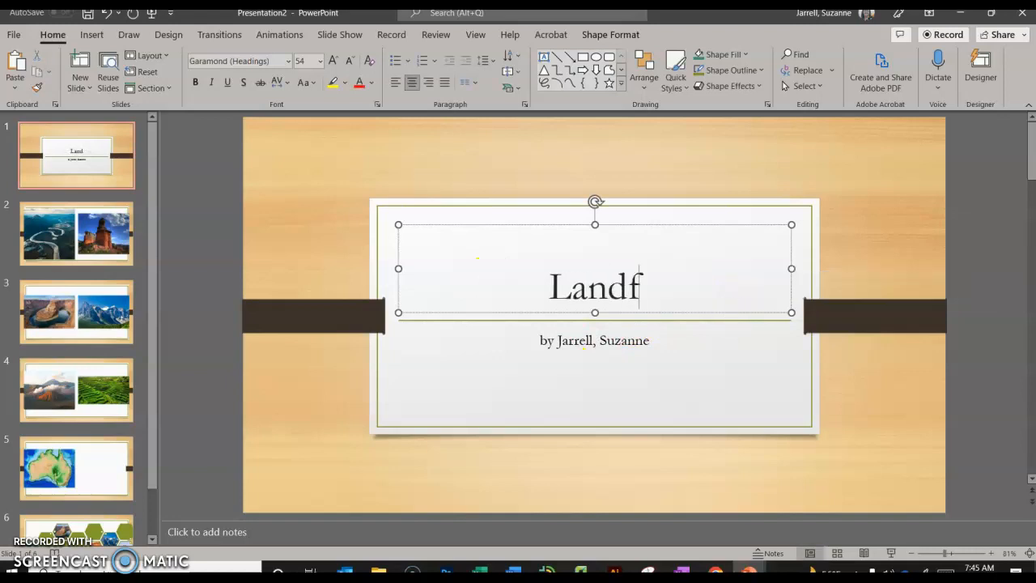
type("orms")
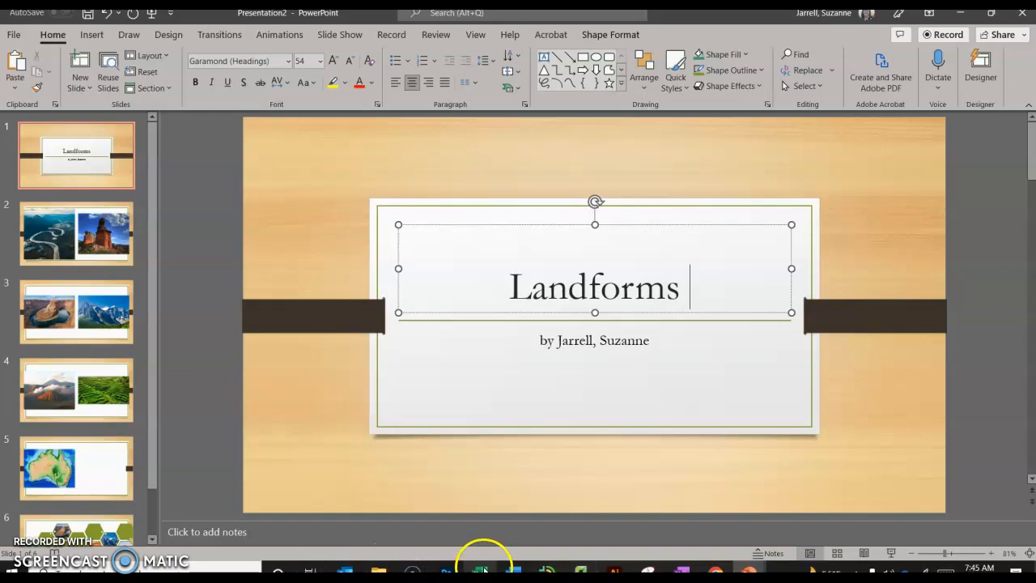
left_click(479, 568)
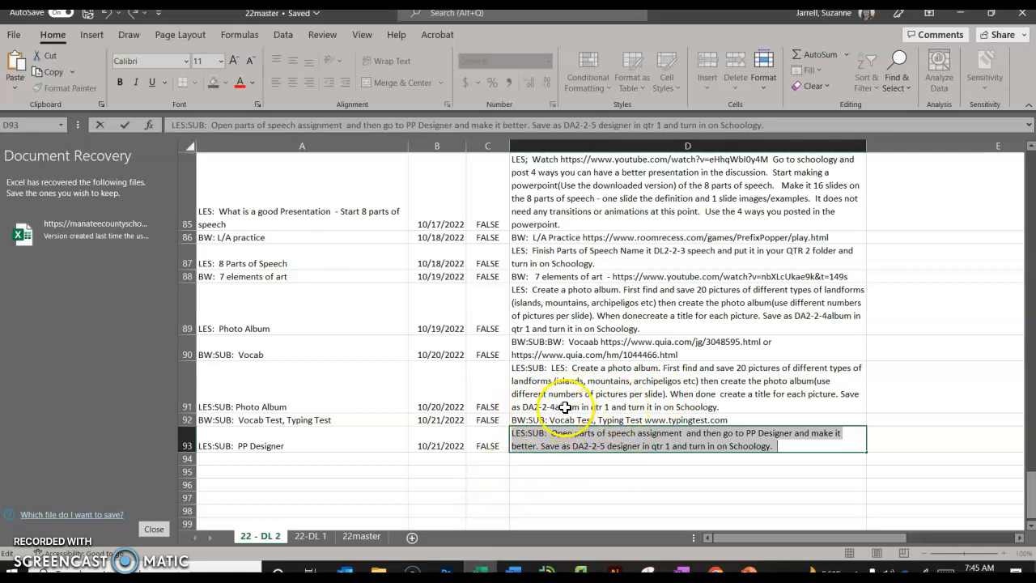
Select the column D cell holding the photo album assignment instructions to reread them.
left_click(688, 385)
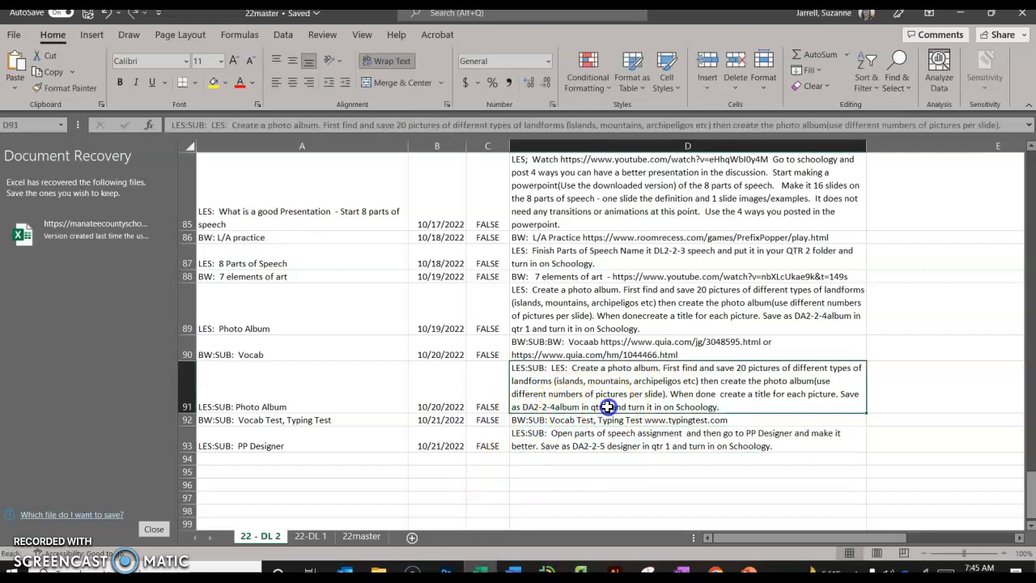